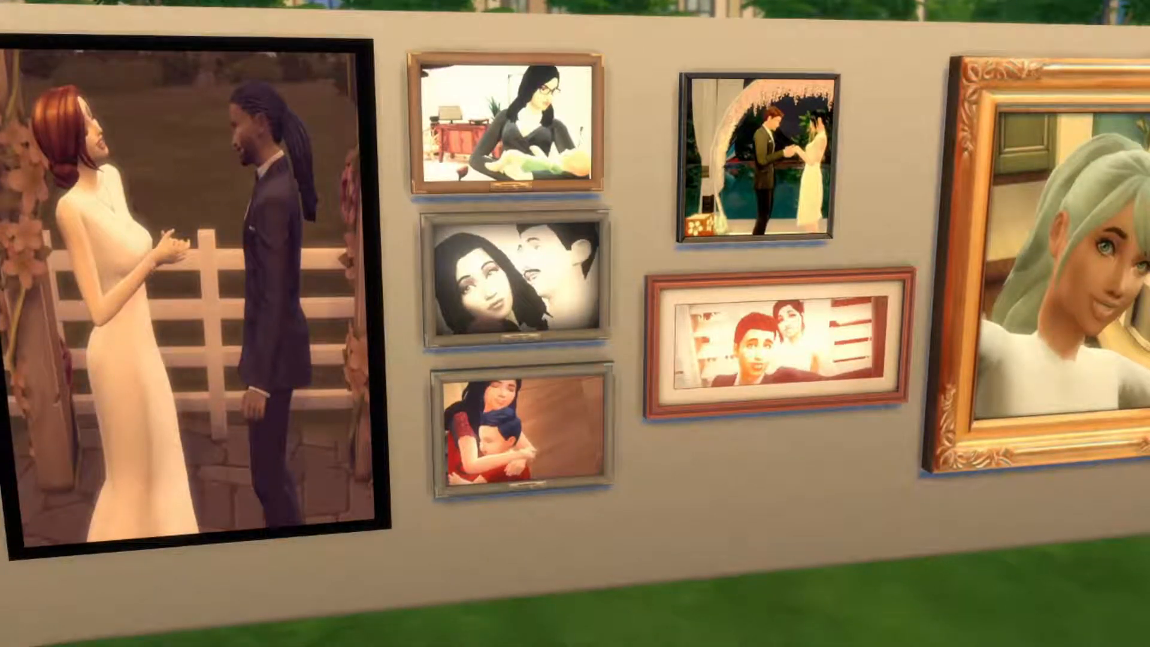
{"action": "mouse_move", "coordinate": [575, 324]}
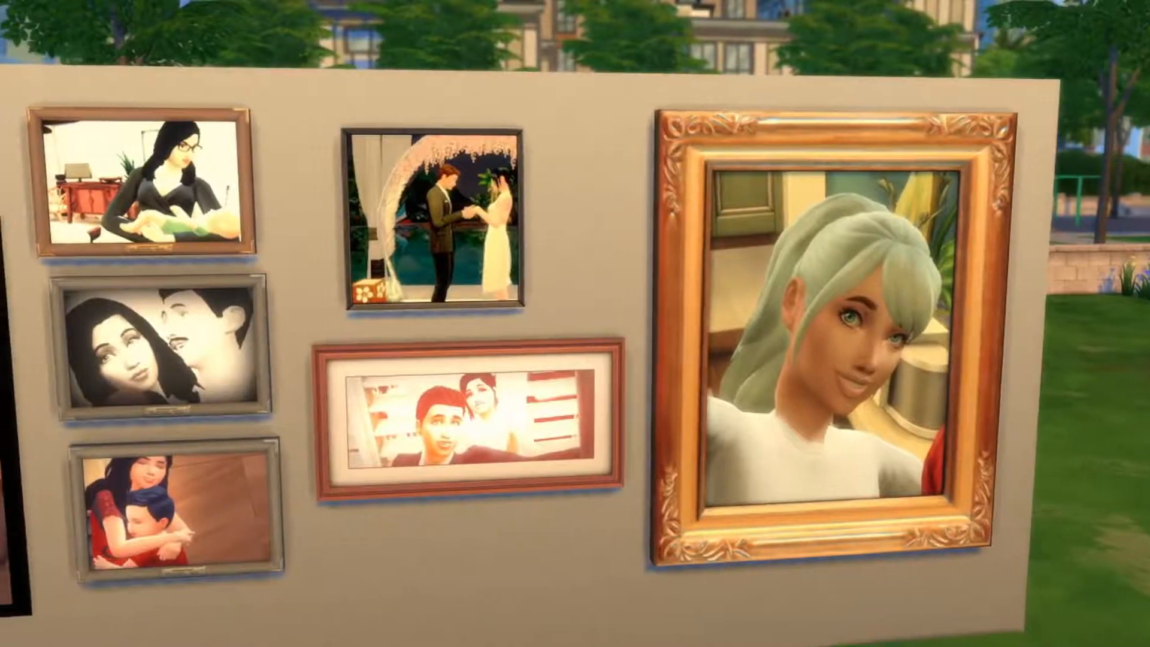
Step: Begin a Standalone Recolor and filter the object catalog to the Cats & Dogs game pack
{"action": "scroll", "scroll_direction": "right", "scroll_amount": 3}
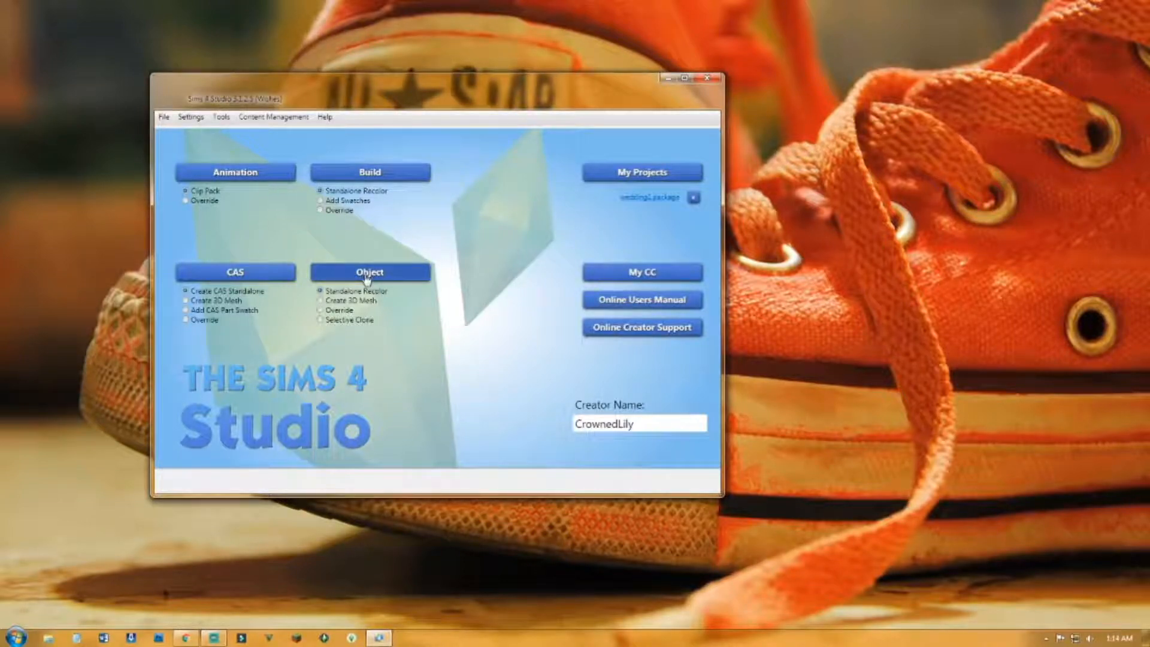
{"action": "left_click", "coordinate": [371, 272]}
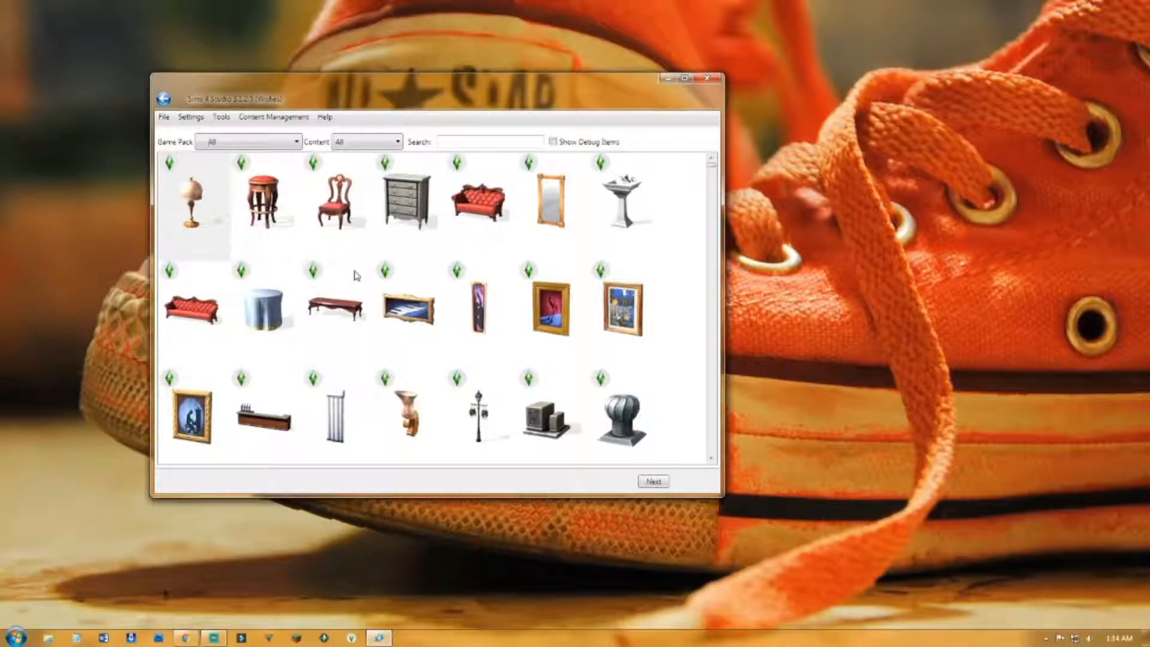
{"action": "scroll", "scroll_direction": "down", "scroll_amount": 3}
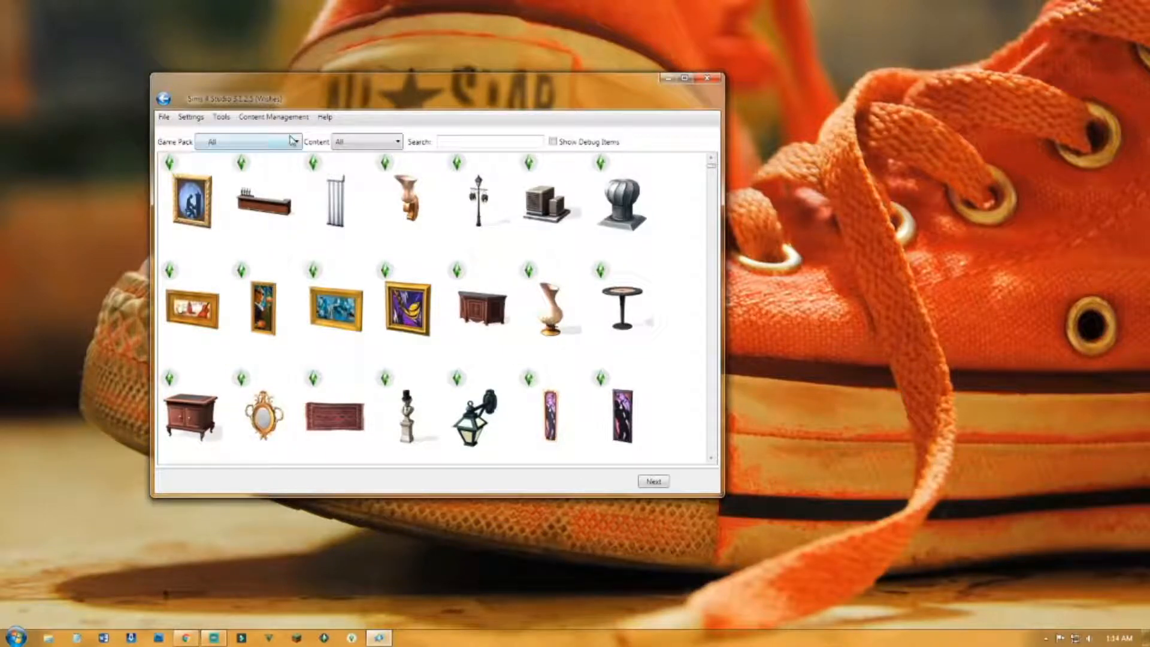
{"action": "left_click", "coordinate": [295, 141]}
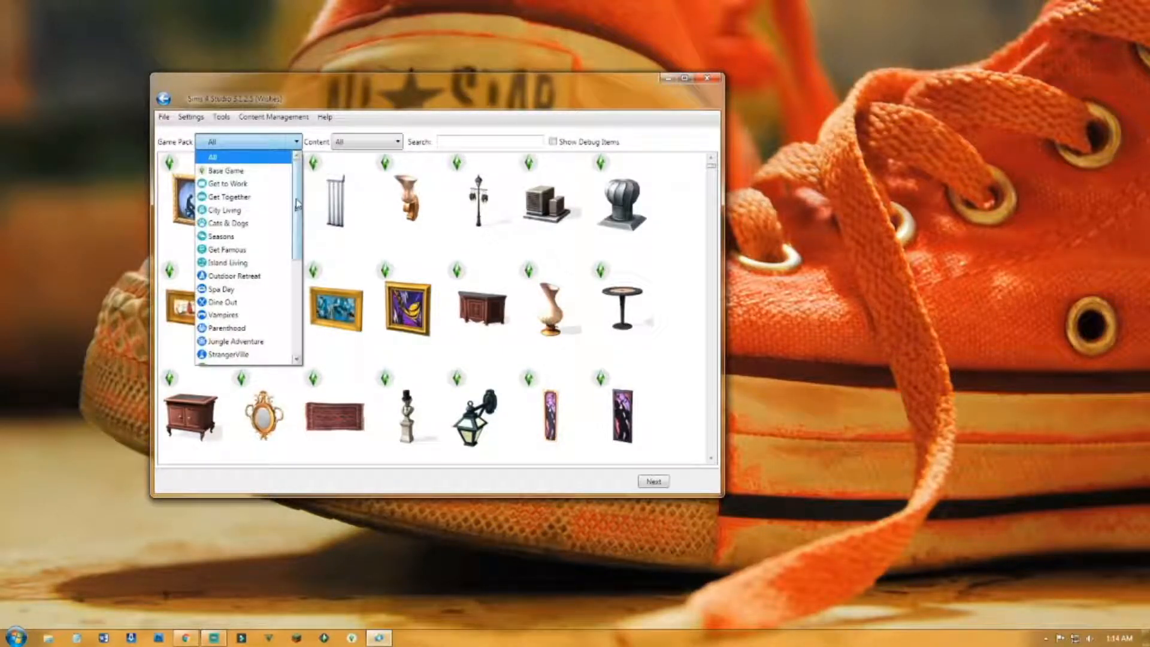
{"action": "left_click", "coordinate": [227, 223]}
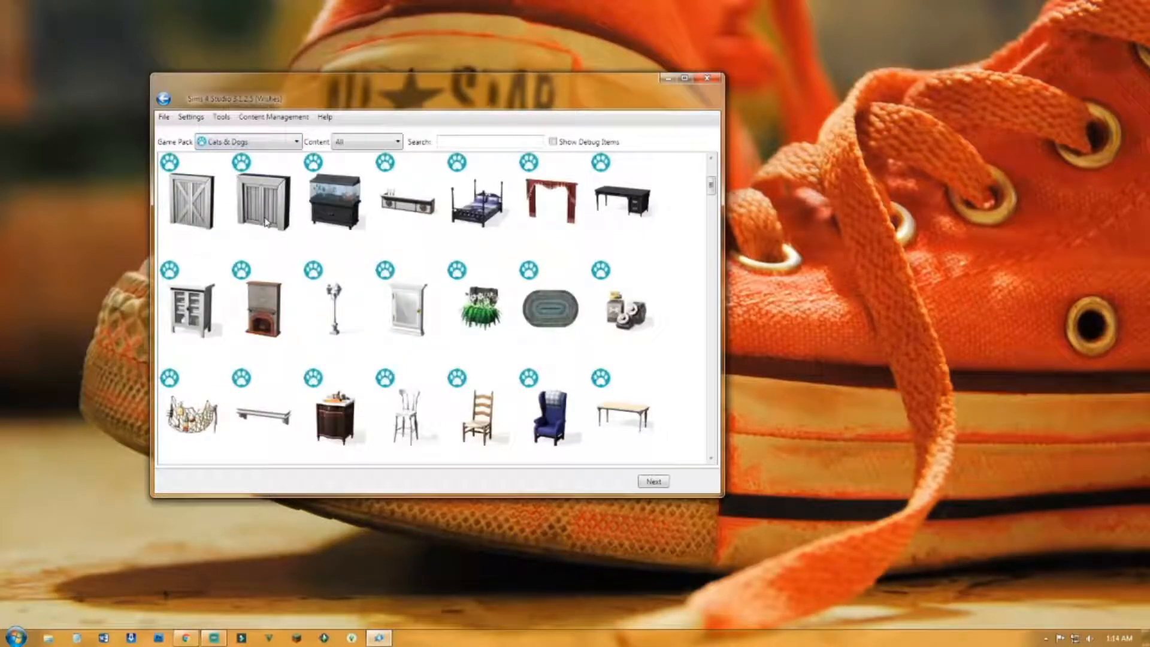
{"action": "scroll", "scroll_direction": "up", "scroll_amount": 3}
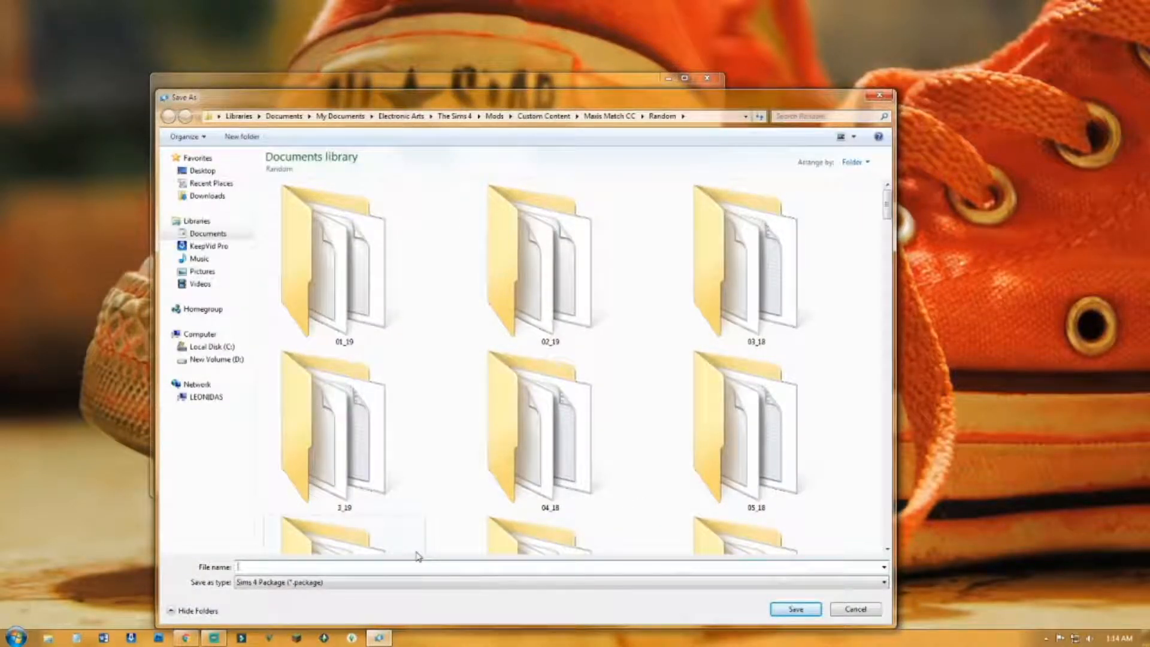
{"action": "mouse_move", "coordinate": [417, 555]}
{"action": "type", "text": "CassieWeddingE"}
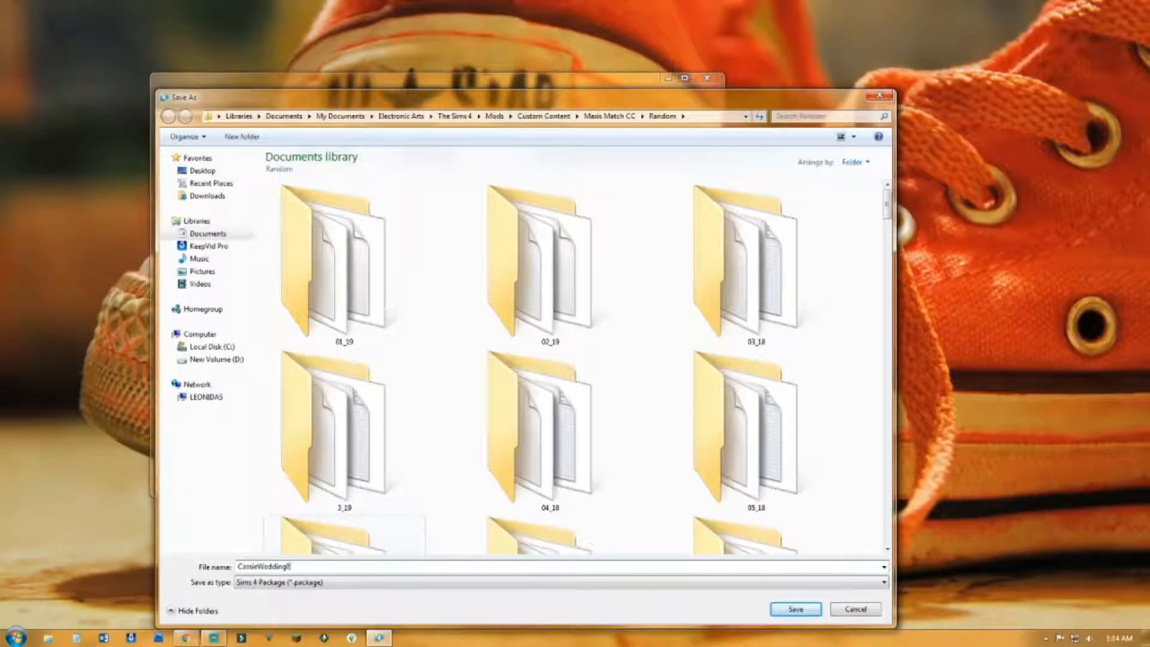
Step: Save the new painting recolour package as CassieWedding01 in the Random custom content folder
{"action": "left_click", "coordinate": [795, 609]}
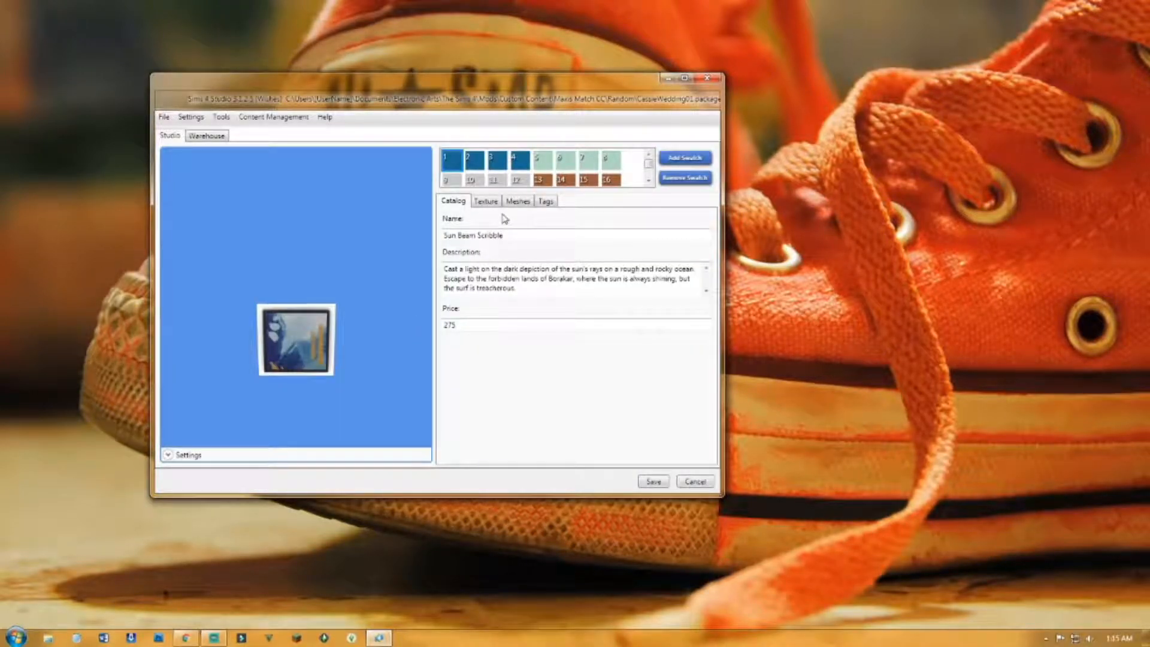
Step: Export the painting's texture as a PNG named cassiewedding01 into the Pictures library
{"action": "left_click", "coordinate": [485, 200]}
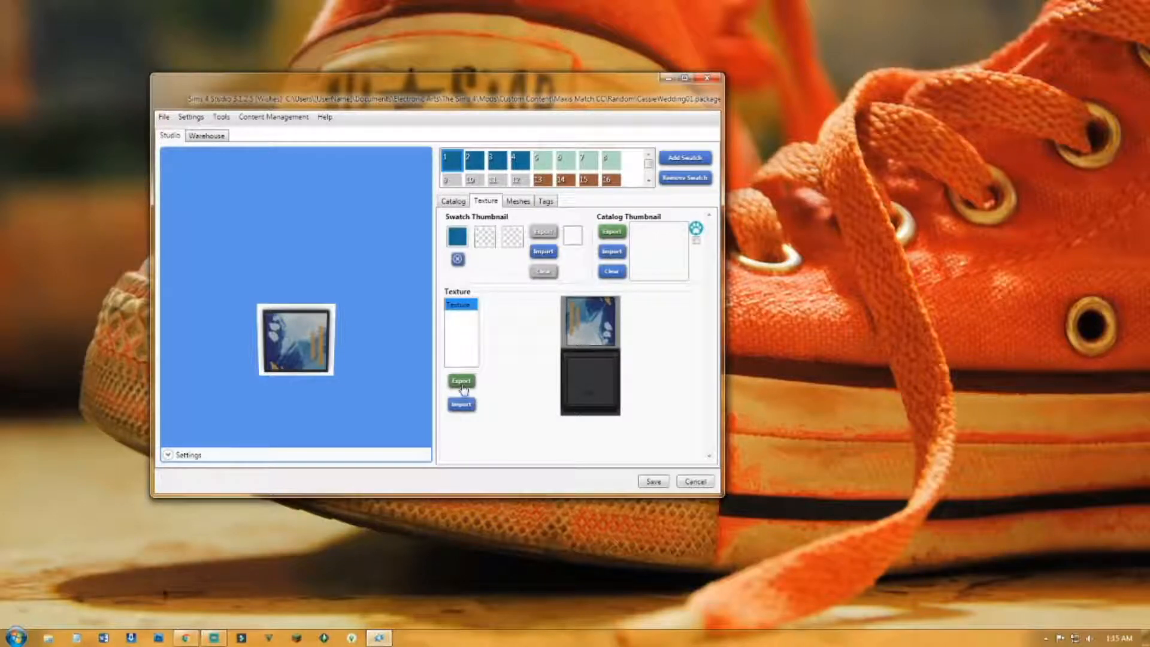
{"action": "left_click", "coordinate": [461, 381]}
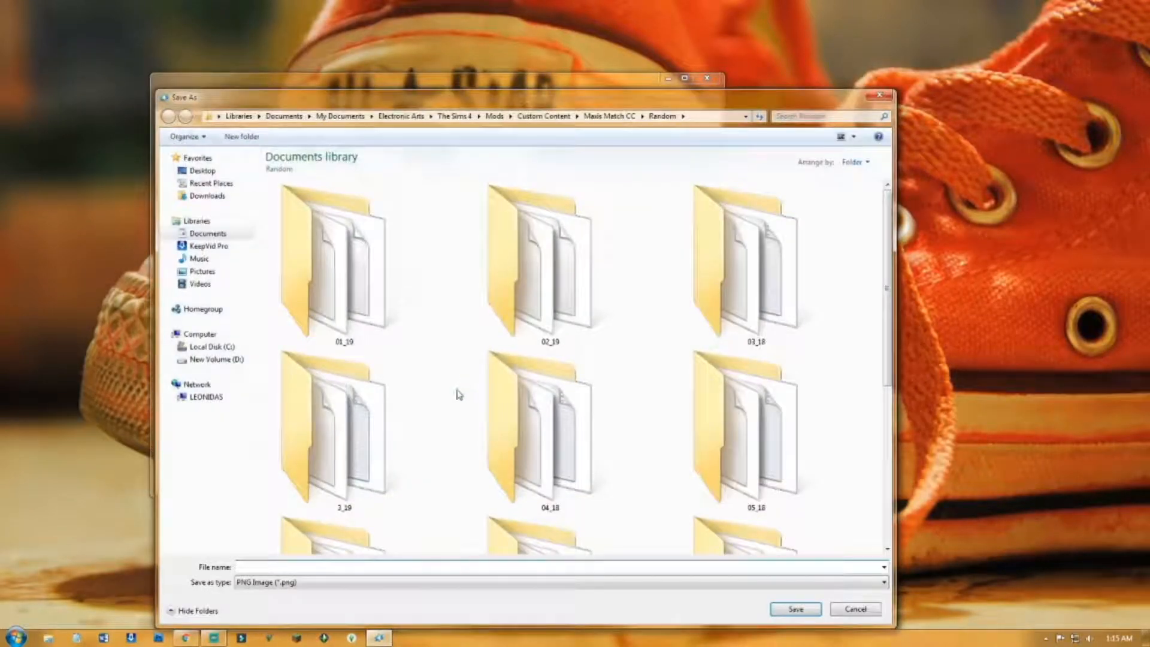
{"action": "left_click", "coordinate": [744, 257]}
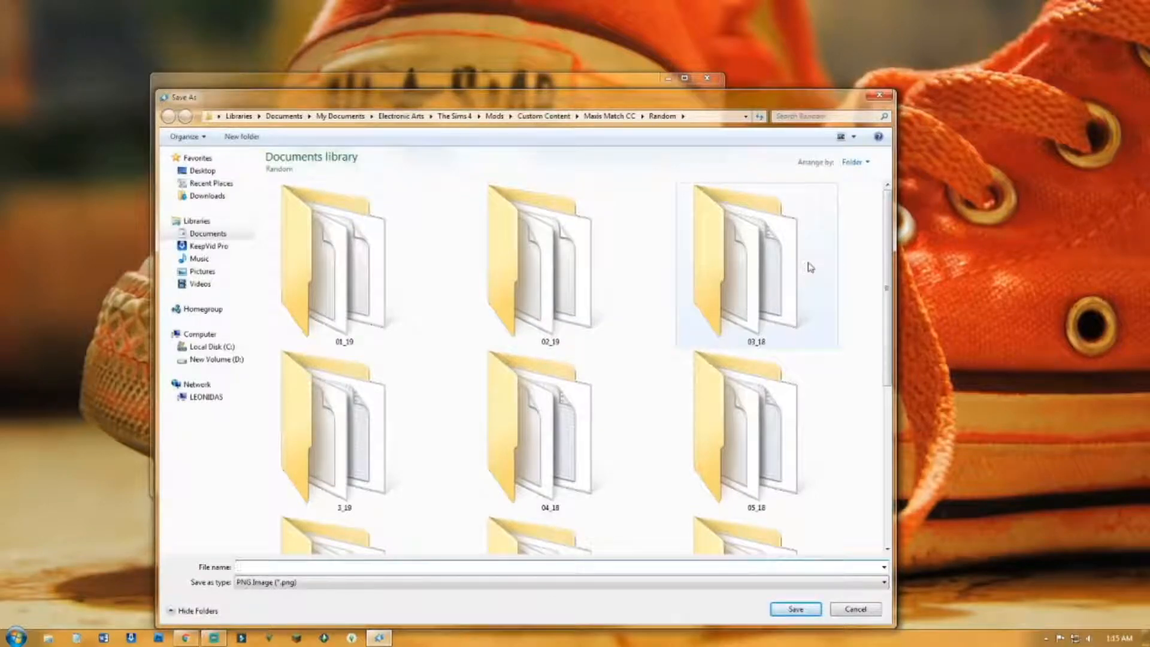
{"action": "scroll", "scroll_direction": "down", "scroll_amount": 3}
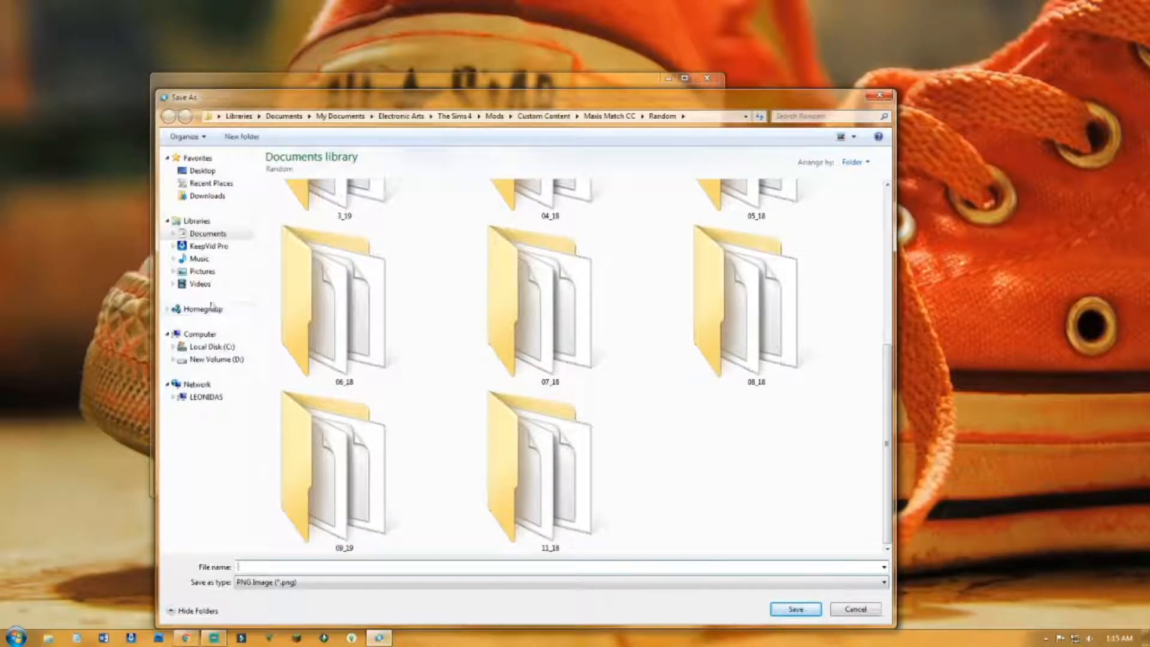
{"action": "left_click", "coordinate": [202, 272]}
{"action": "type", "text": "cas"}
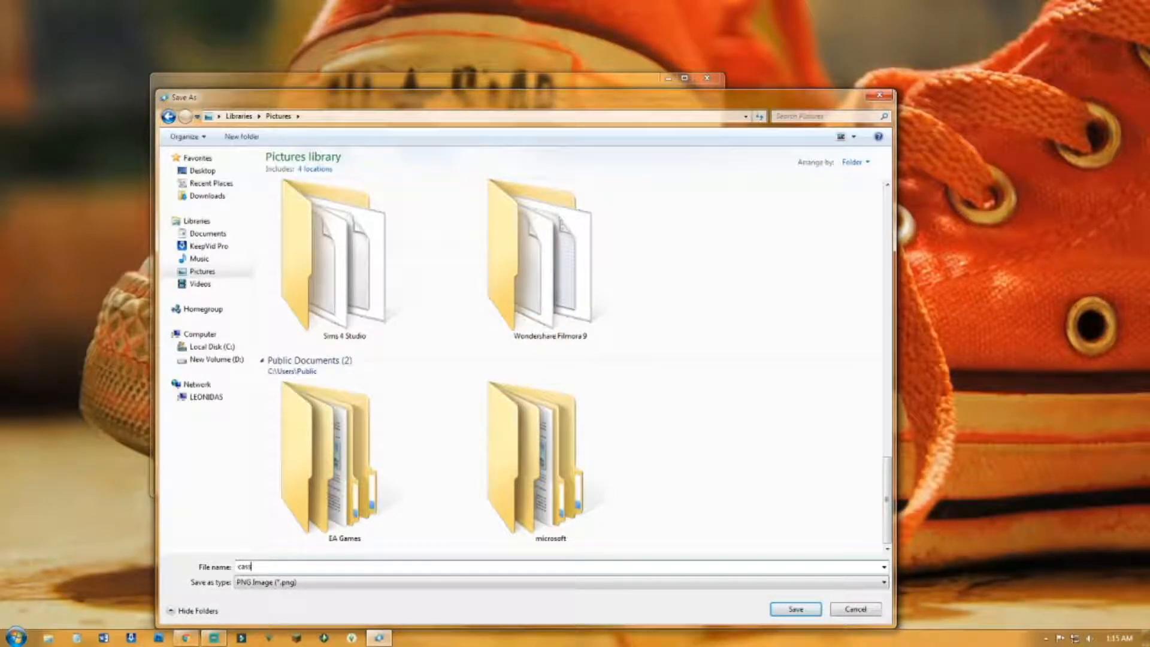
{"action": "type", "text": "iew"}
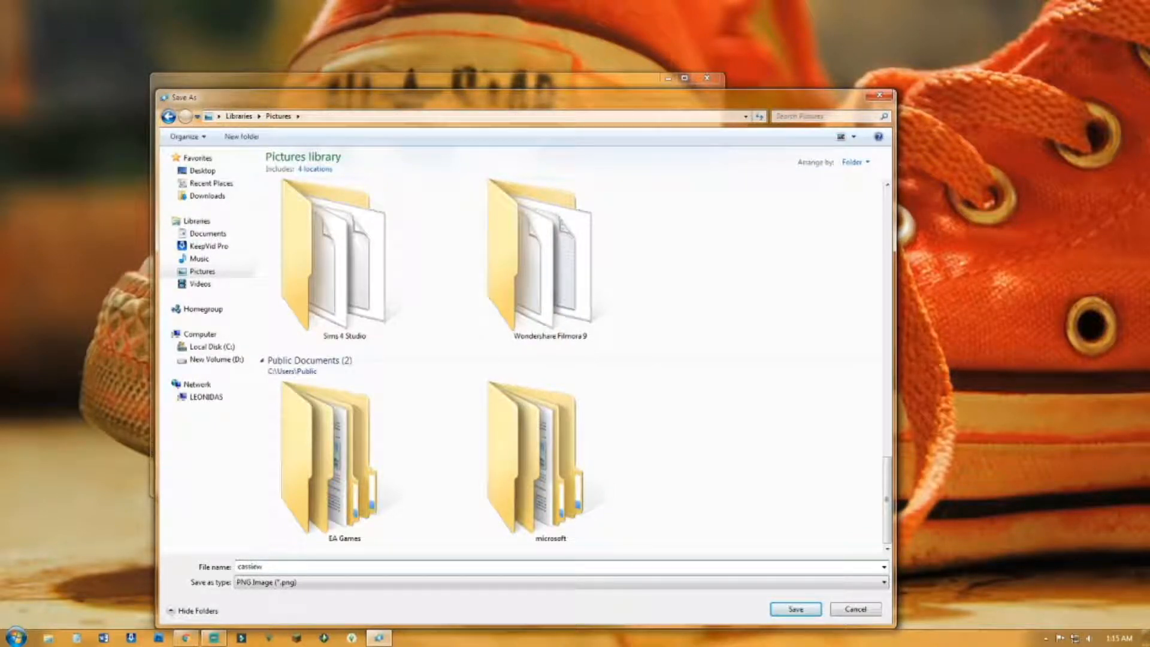
{"action": "left_click", "coordinate": [794, 609]}
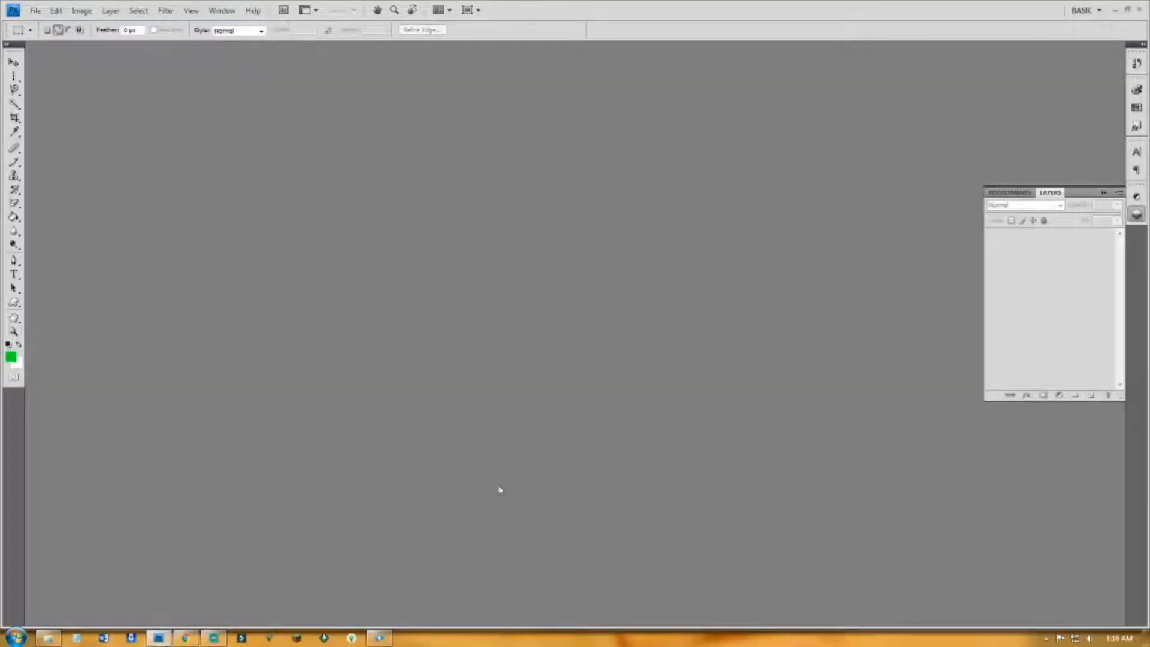
{"action": "mouse_move", "coordinate": [524, 234]}
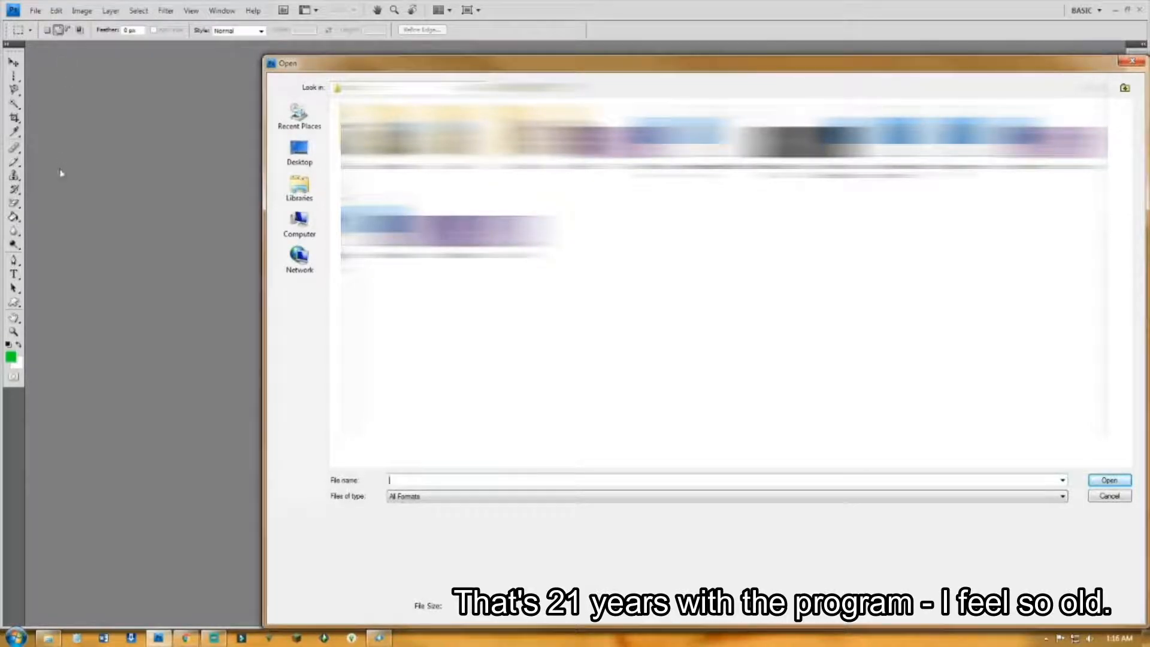
Step: Browse Libraries to the exported cassiewedding01.png texture and open it
{"action": "left_click", "coordinate": [299, 187]}
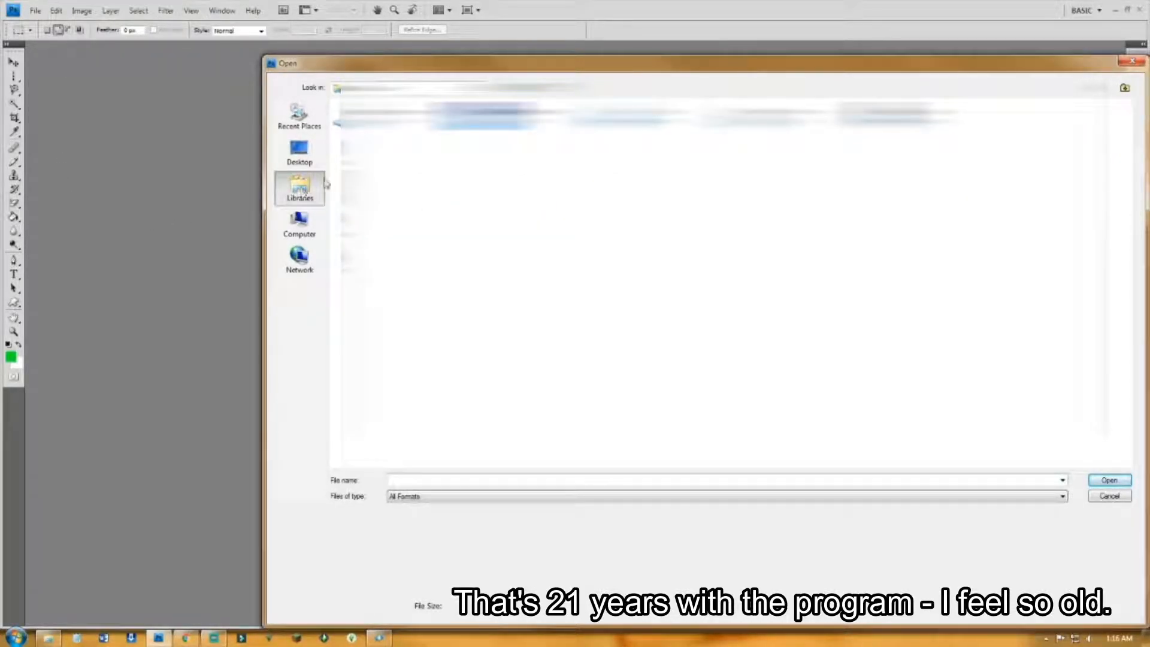
{"action": "left_click", "coordinate": [1108, 479]}
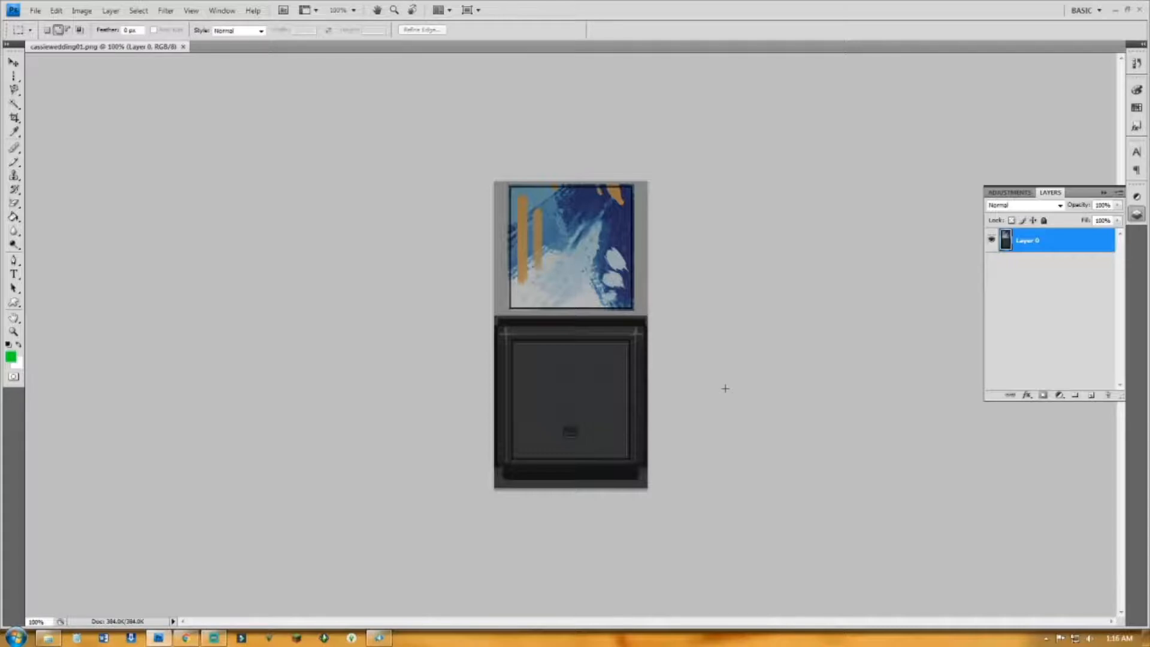
Step: Locate the wedding screenshot of the couple under the flower arch in the Screenshots folder and open it
{"action": "left_click", "coordinate": [35, 11]}
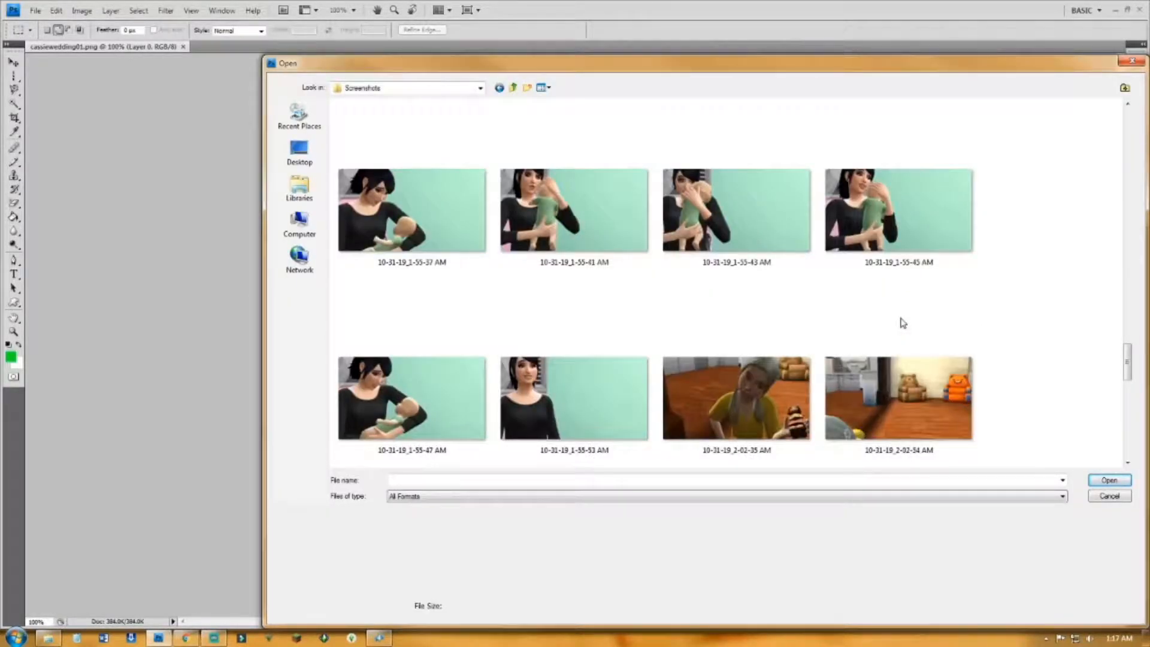
{"action": "scroll", "scroll_direction": "down", "scroll_amount": 3}
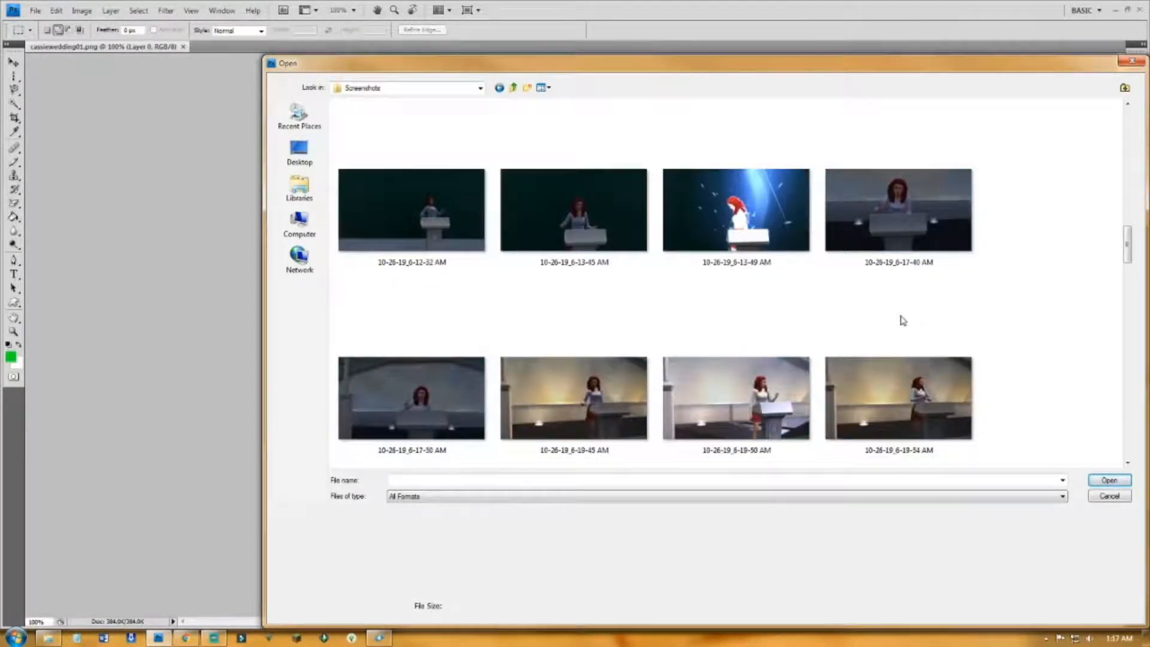
{"action": "scroll", "scroll_direction": "down", "scroll_amount": 3}
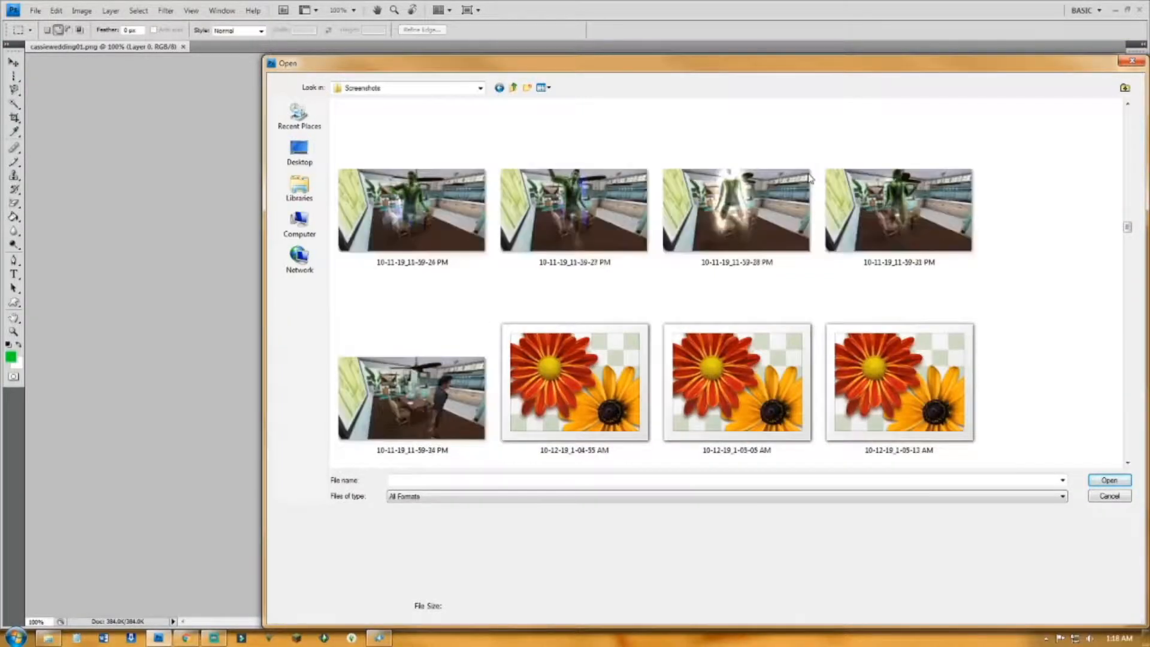
{"action": "scroll", "scroll_direction": "down", "scroll_amount": 3}
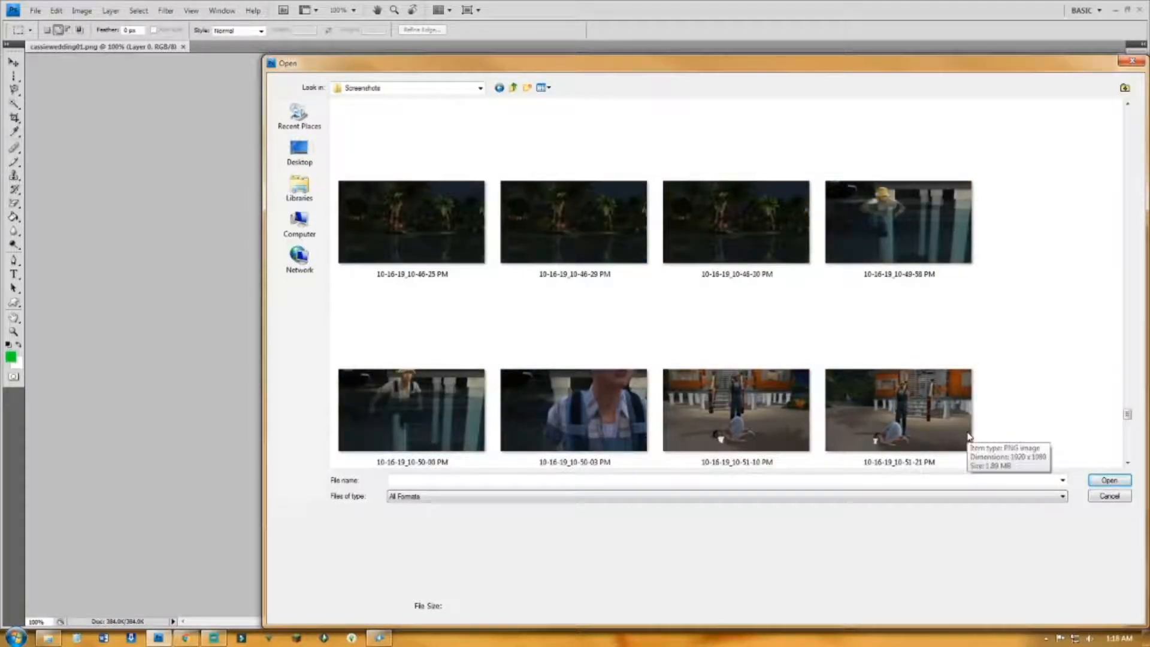
{"action": "scroll", "scroll_direction": "up", "scroll_amount": 3}
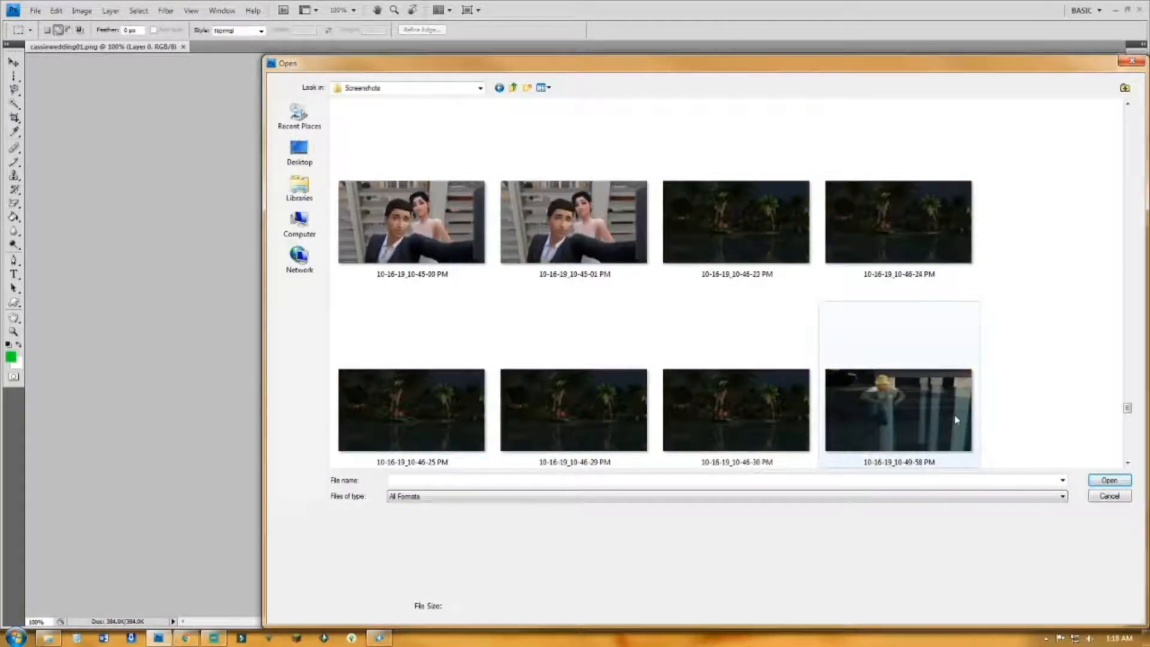
{"action": "scroll", "scroll_direction": "up", "scroll_amount": 3}
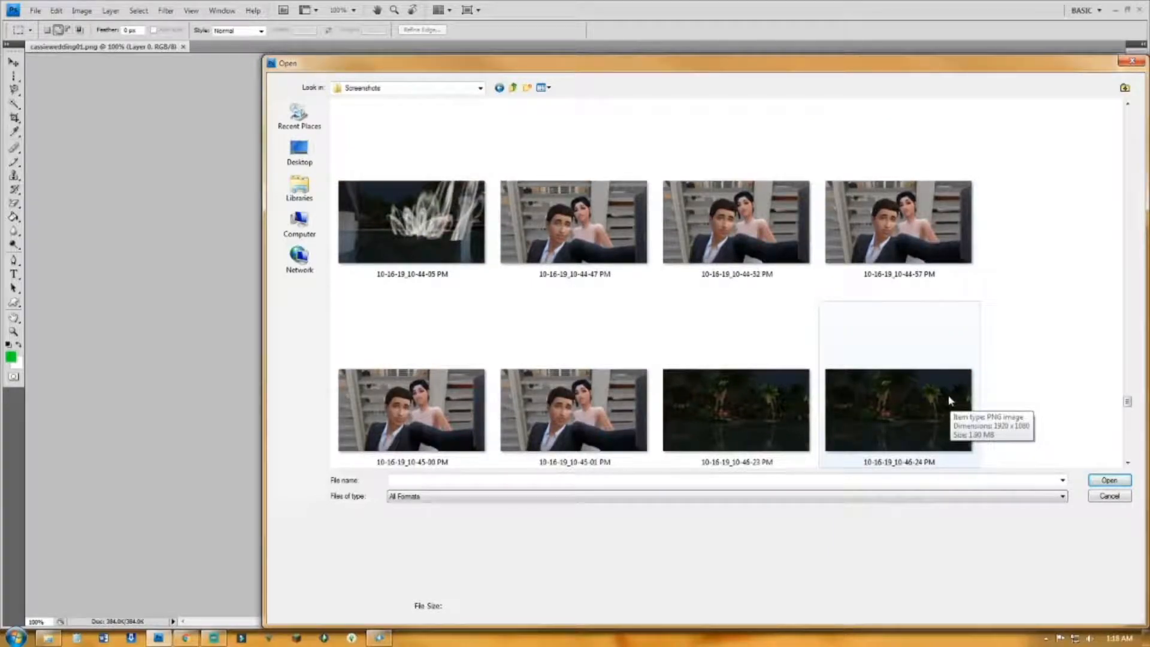
{"action": "mouse_move", "coordinate": [923, 369]}
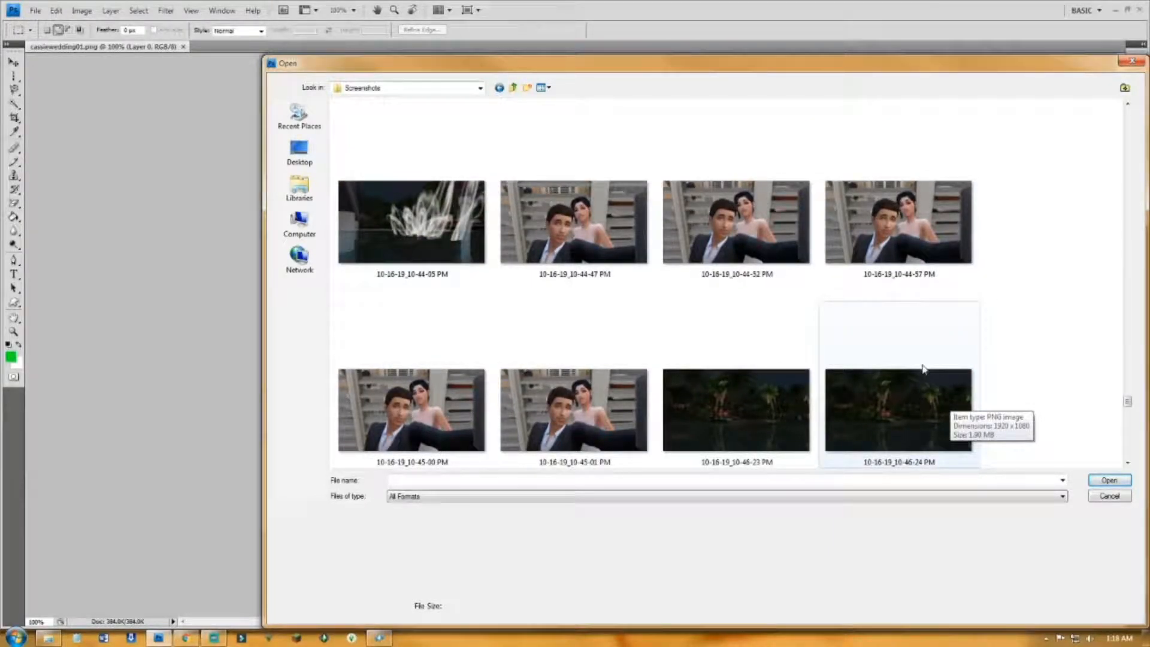
{"action": "scroll", "scroll_direction": "up", "scroll_amount": 3}
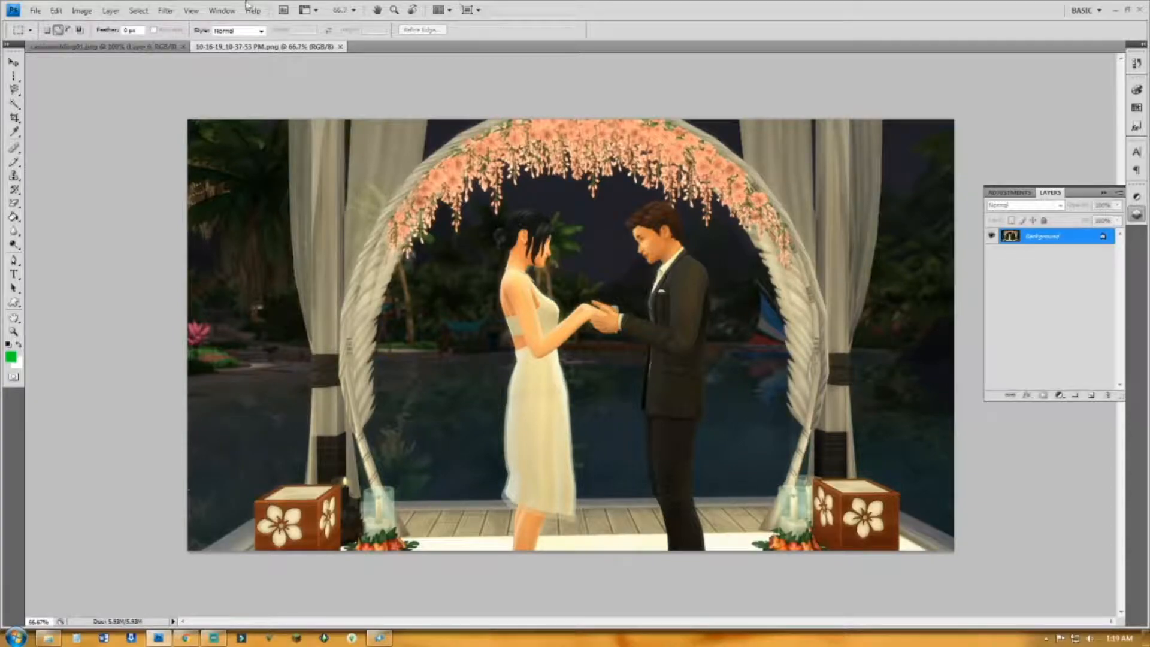
Step: Zoom into the texture, marquee-select the painting frame area and copy it
{"action": "left_click", "coordinate": [107, 47]}
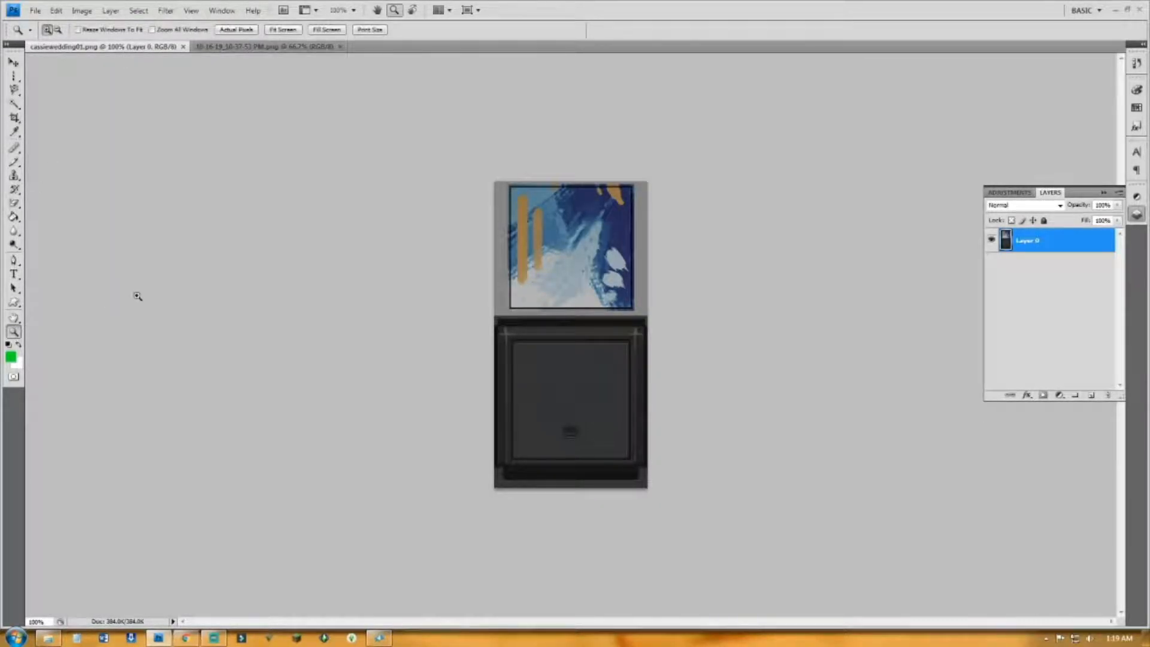
{"action": "left_click", "coordinate": [573, 246]}
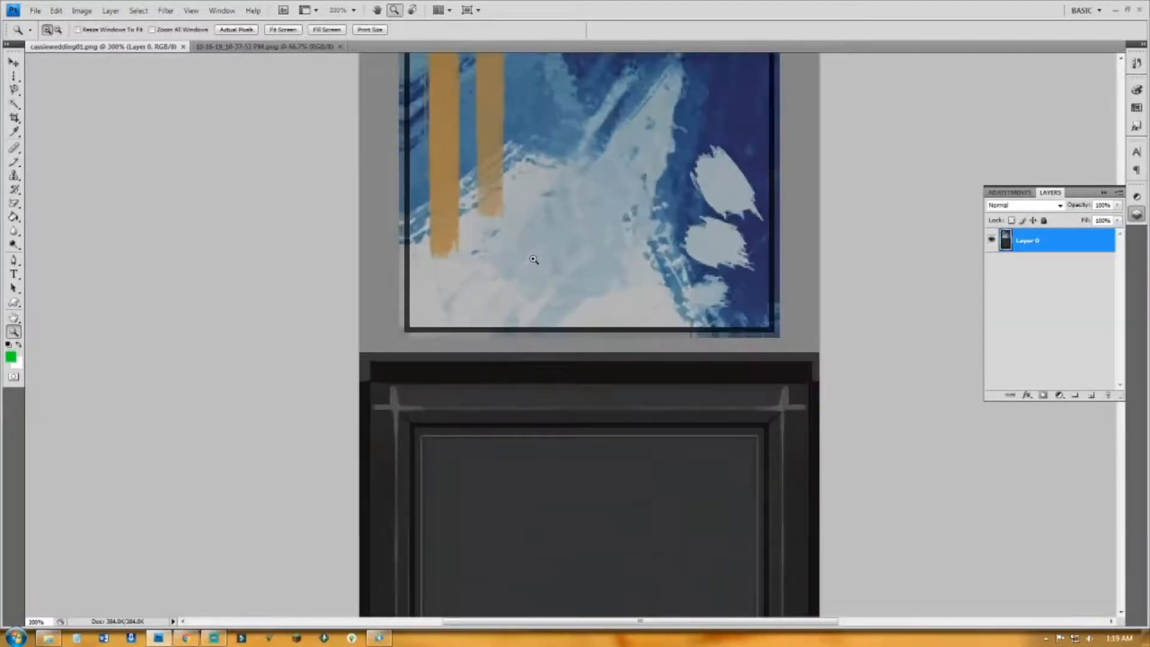
{"action": "scroll", "scroll_direction": "up", "scroll_amount": 3}
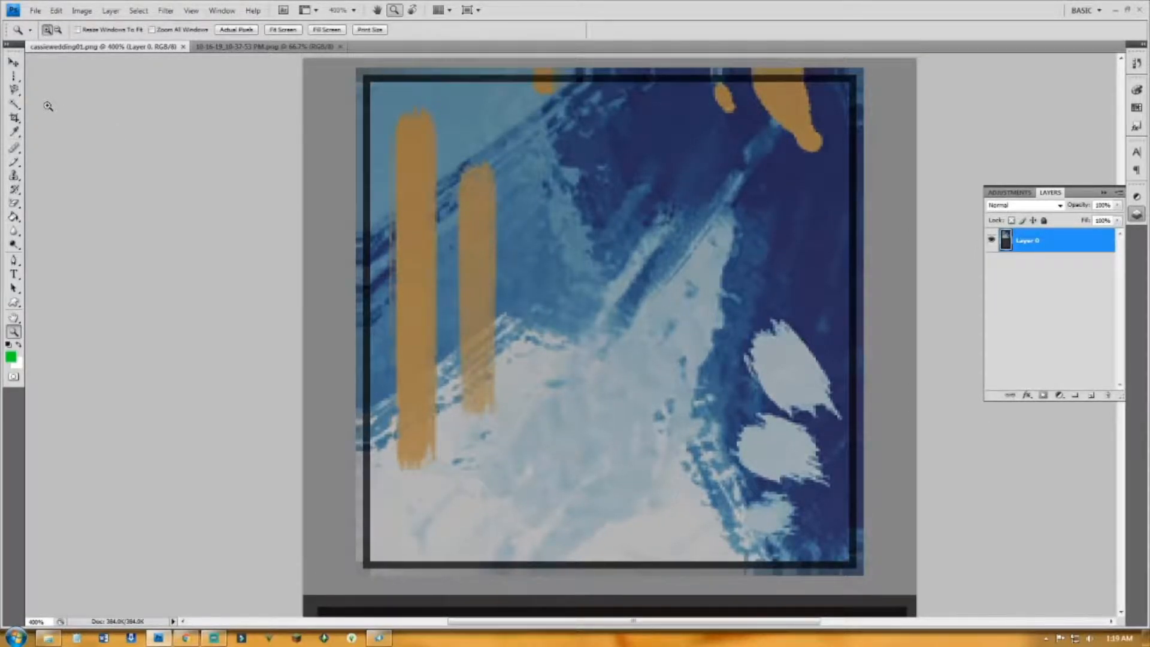
{"action": "left_click", "coordinate": [57, 10]}
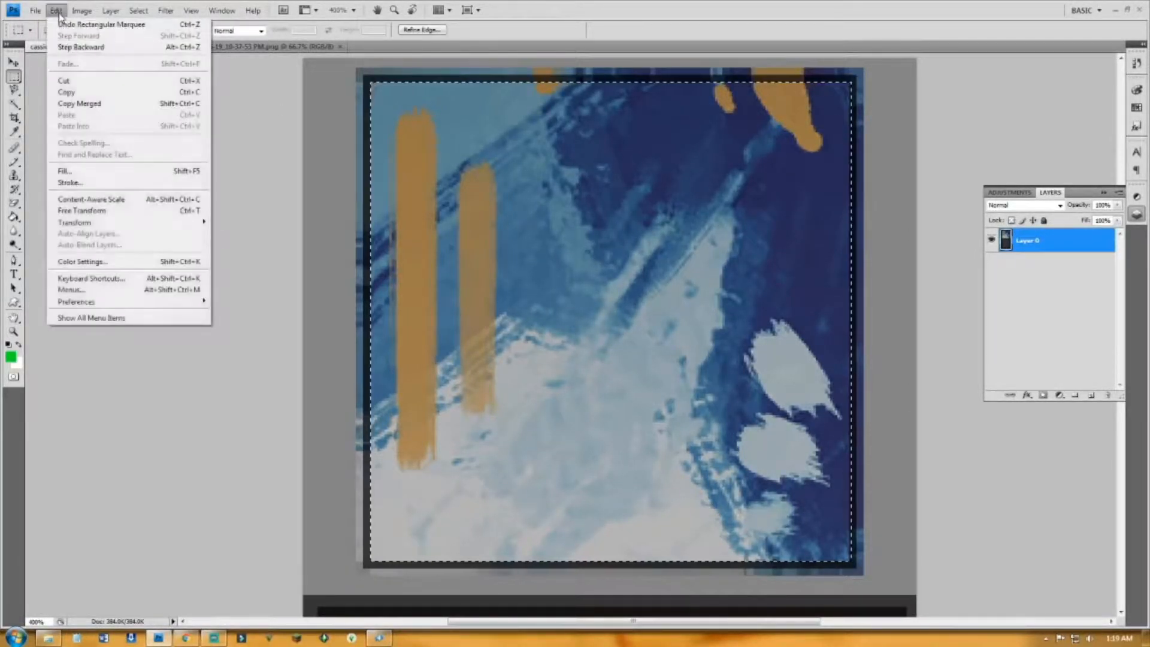
Step: Read the 201×200 pixel selection size from File > New, cancel, and return to the wedding screenshot
{"action": "left_click", "coordinate": [35, 11]}
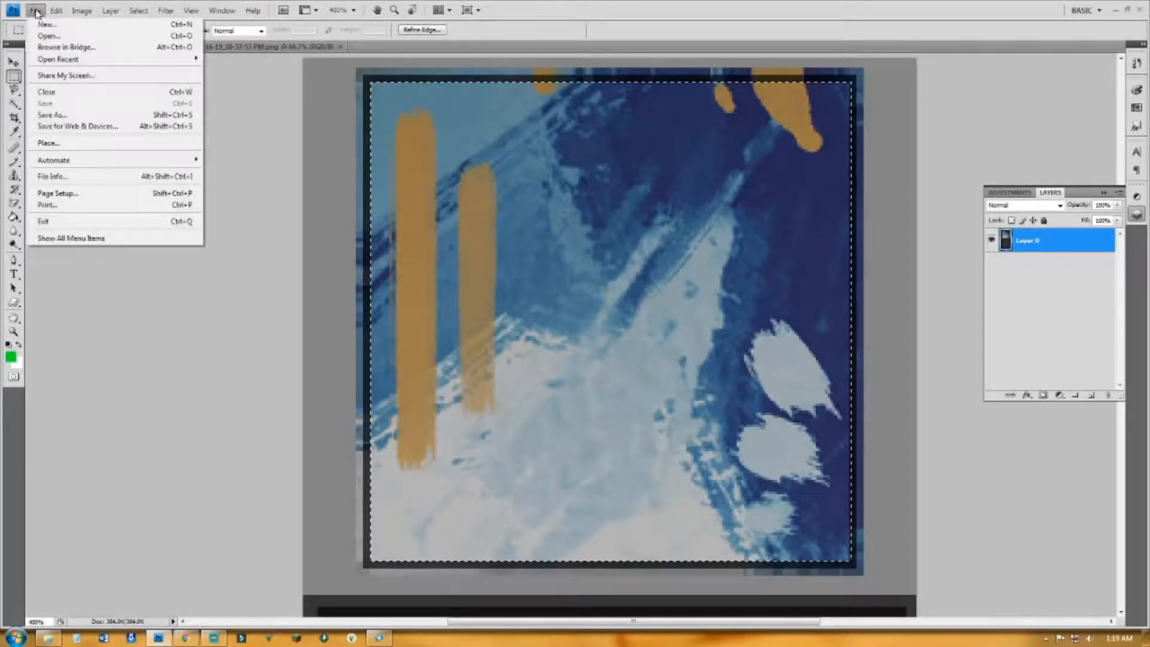
{"action": "left_click", "coordinate": [46, 24]}
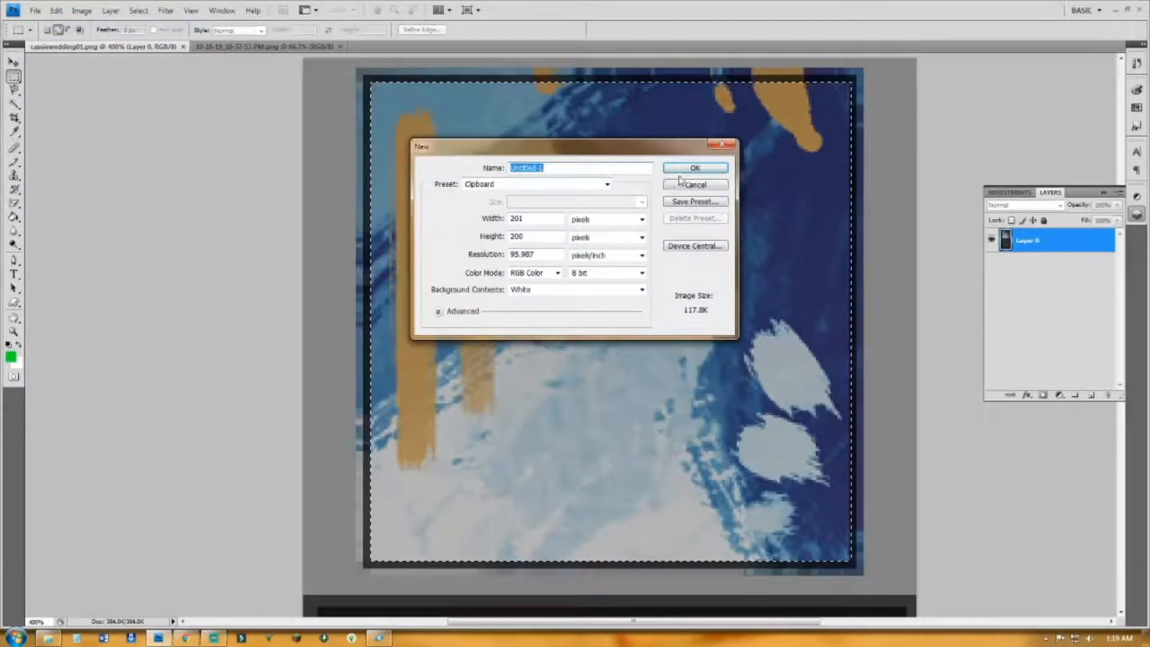
{"action": "left_click", "coordinate": [694, 184]}
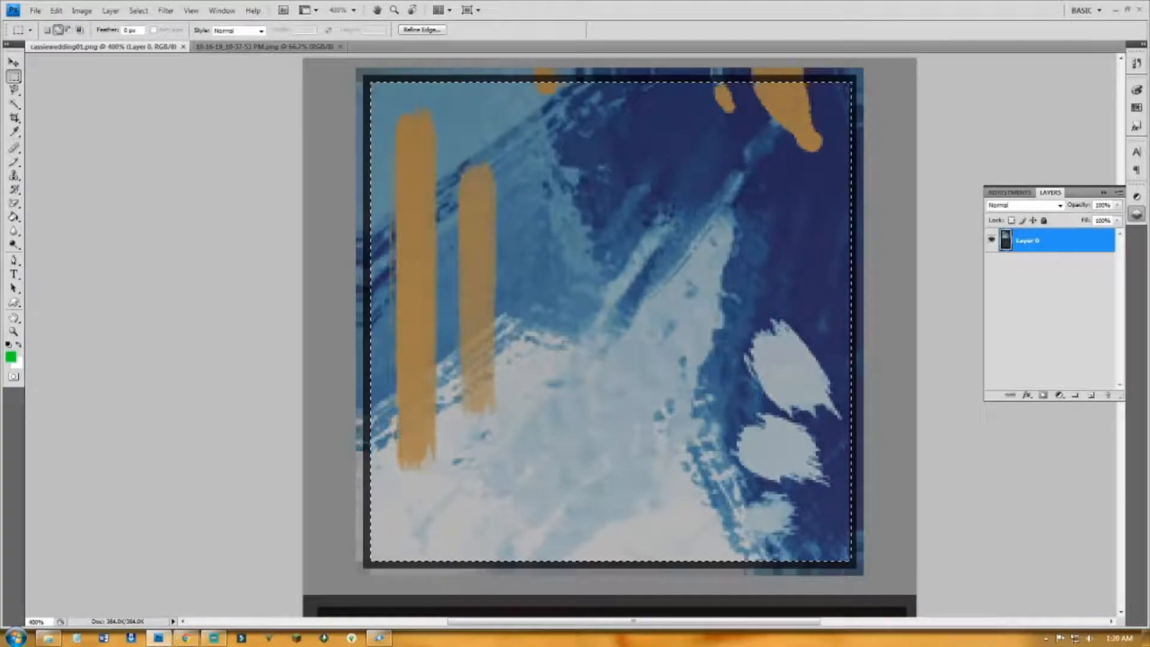
{"action": "left_click", "coordinate": [138, 11]}
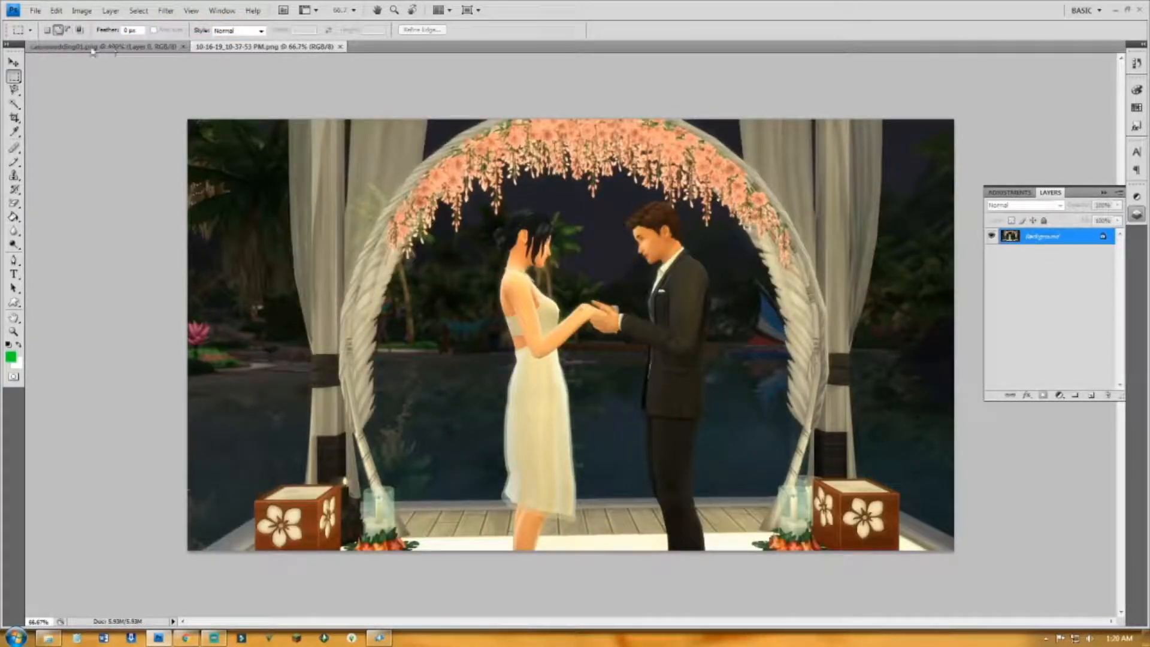
Step: Resize the wedding screenshot via Image Size with a first smaller value and check it against the texture
{"action": "left_click", "coordinate": [81, 10]}
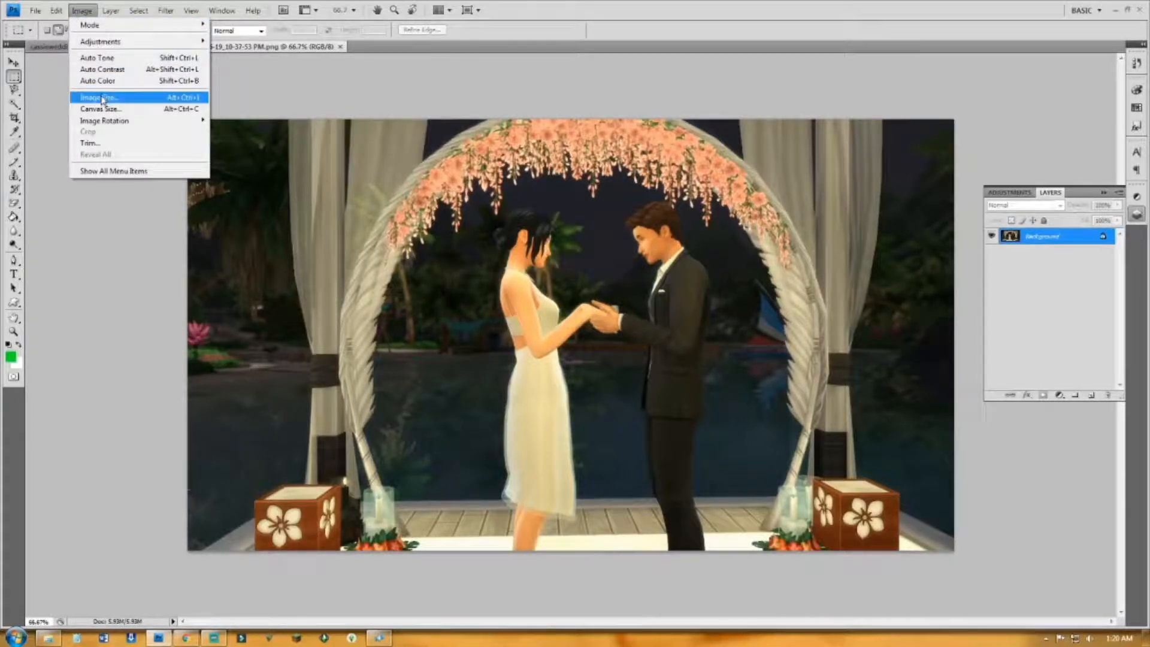
{"action": "left_click", "coordinate": [100, 97]}
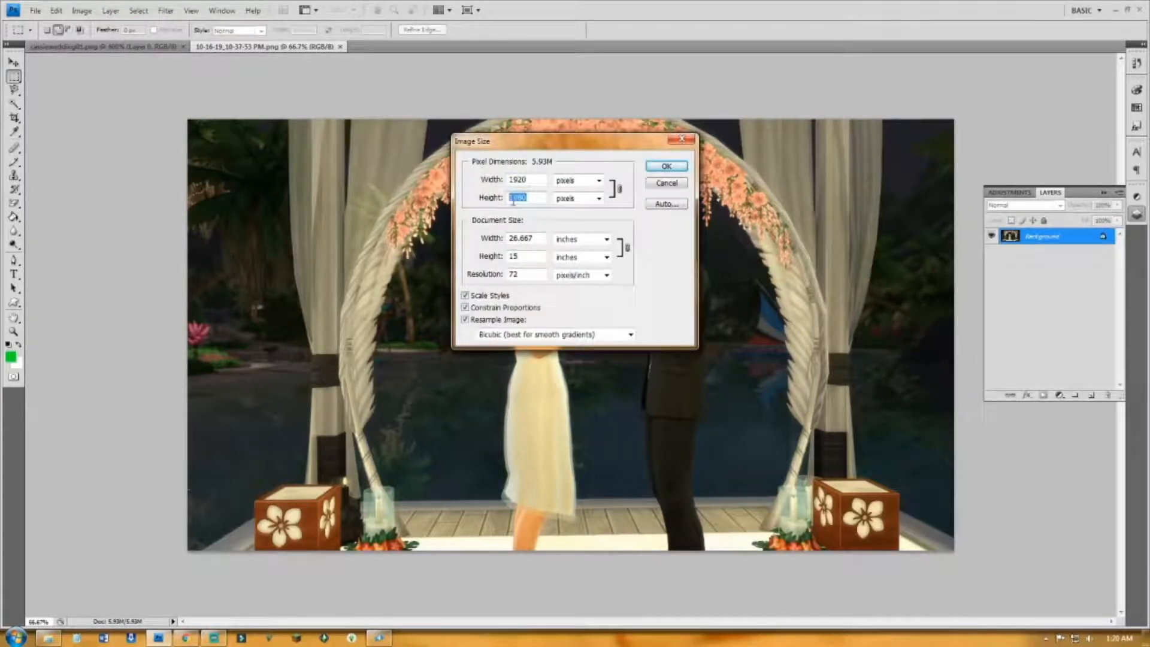
{"action": "mouse_move", "coordinate": [525, 198]}
{"action": "type", "text": "2"}
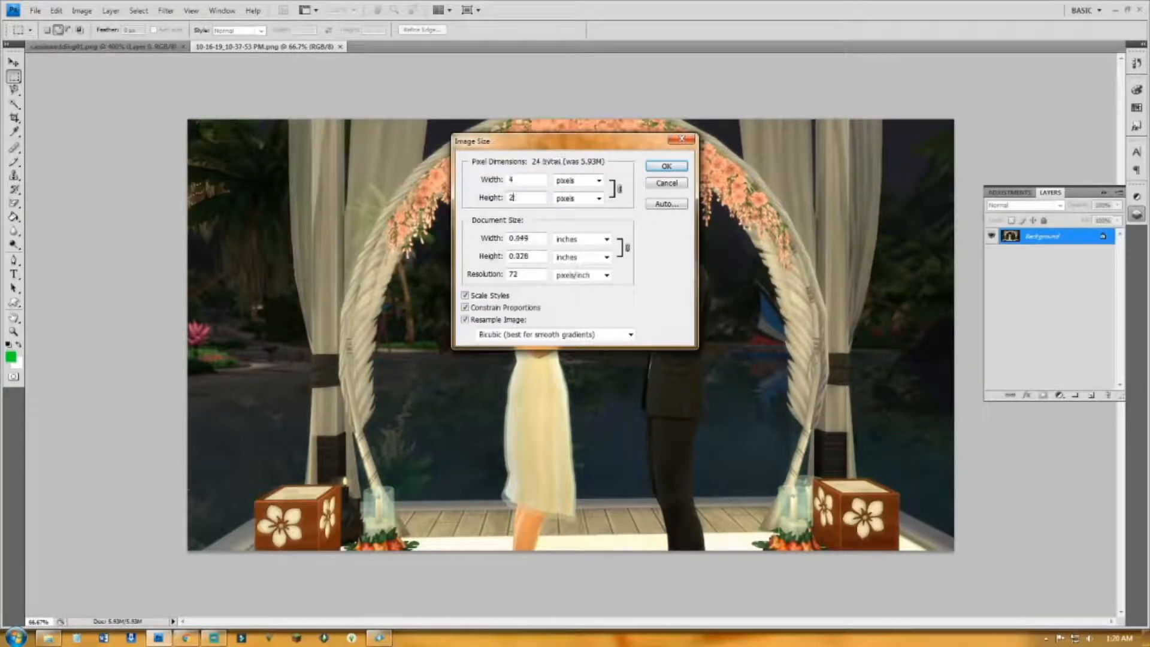
{"action": "type", "text": "53"}
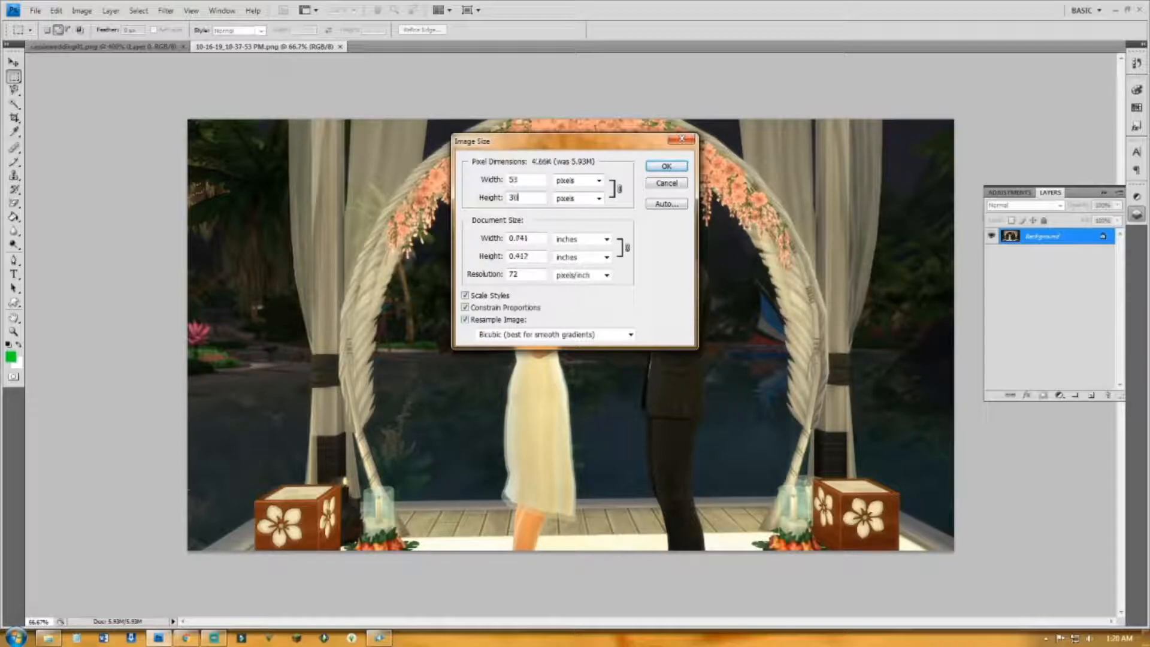
{"action": "left_click", "coordinate": [665, 165]}
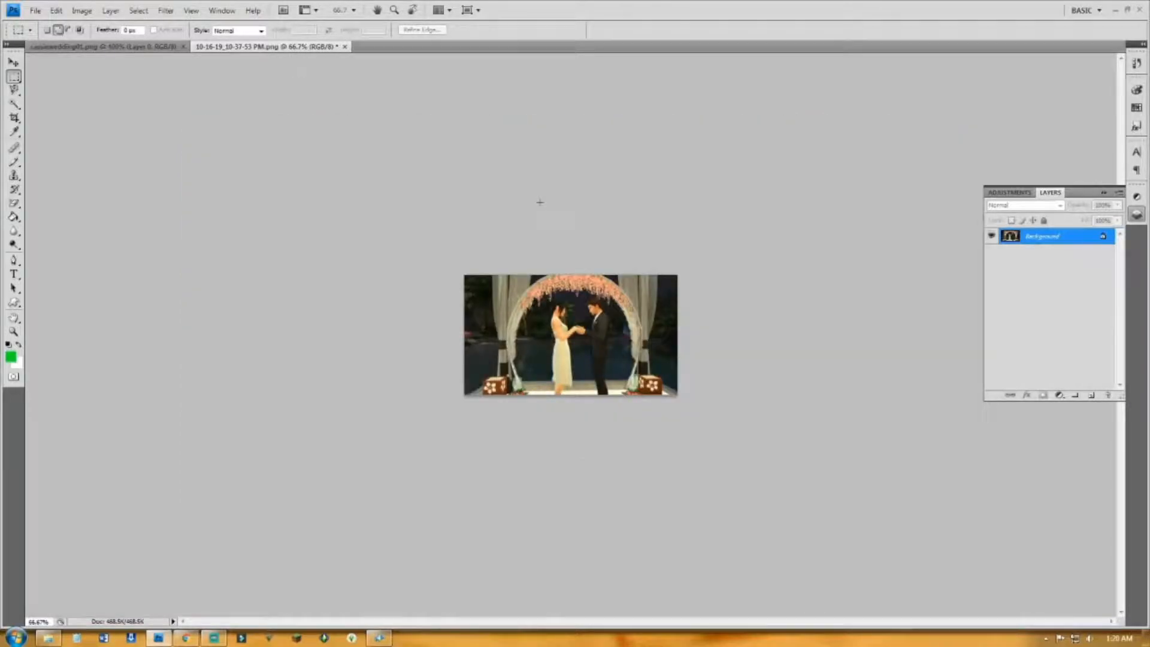
{"action": "left_click", "coordinate": [103, 46]}
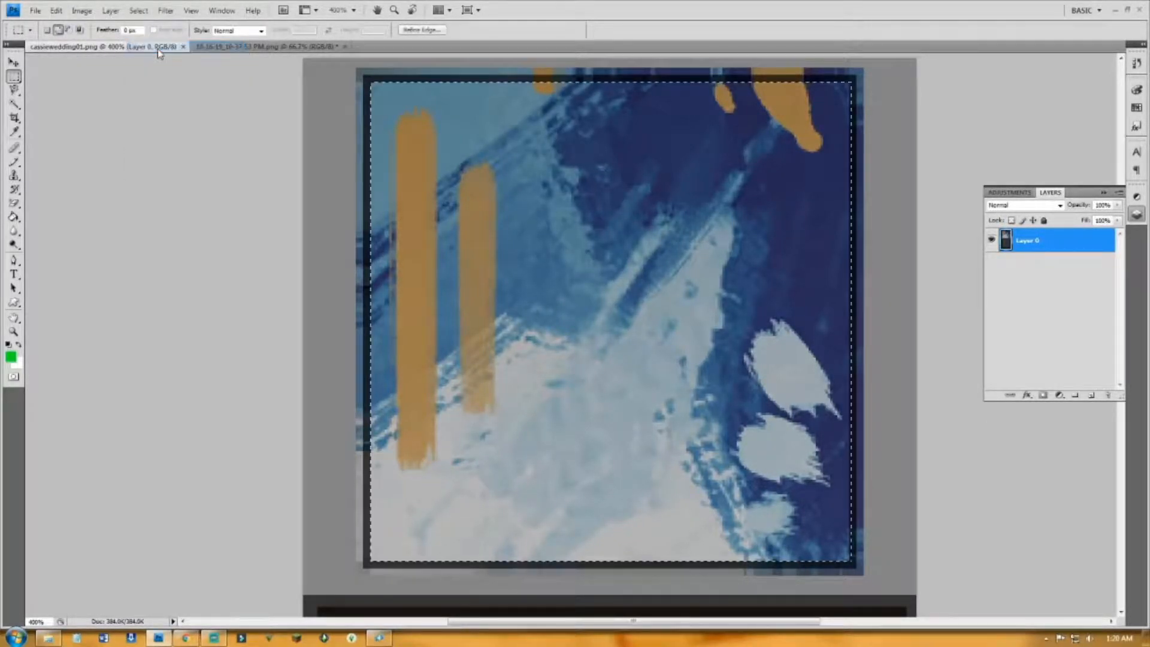
Step: Back on the screenshot, set Image Size height to 200 px constrained, giving 355 by 200 pixels
{"action": "left_click", "coordinate": [13, 103]}
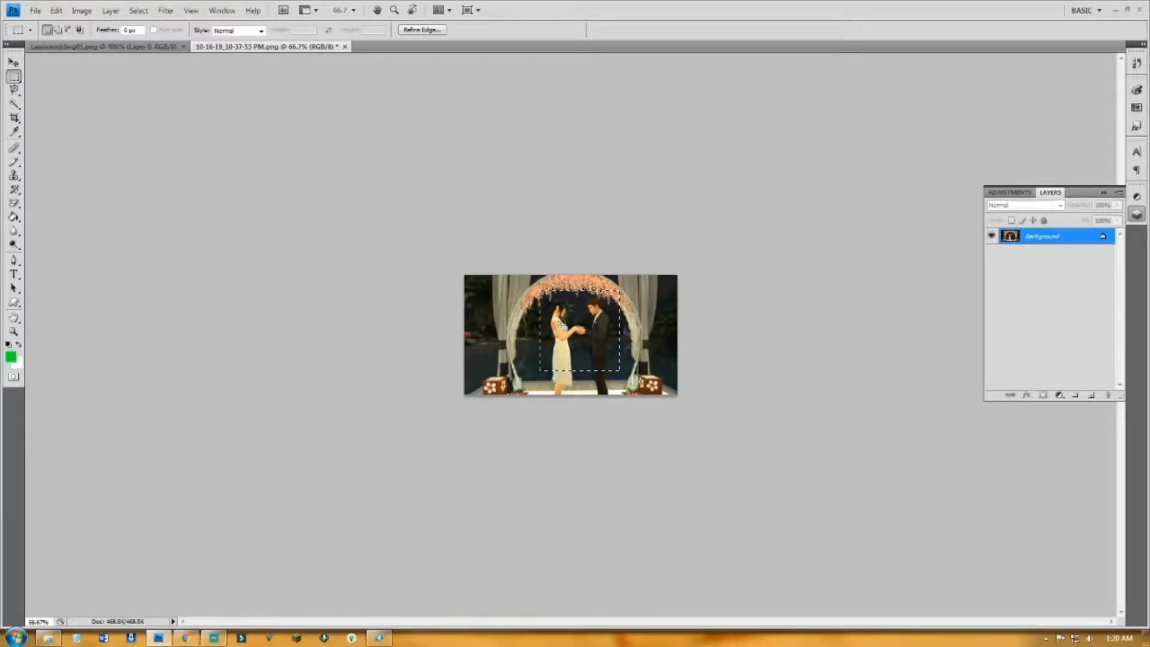
{"action": "left_click", "coordinate": [138, 11]}
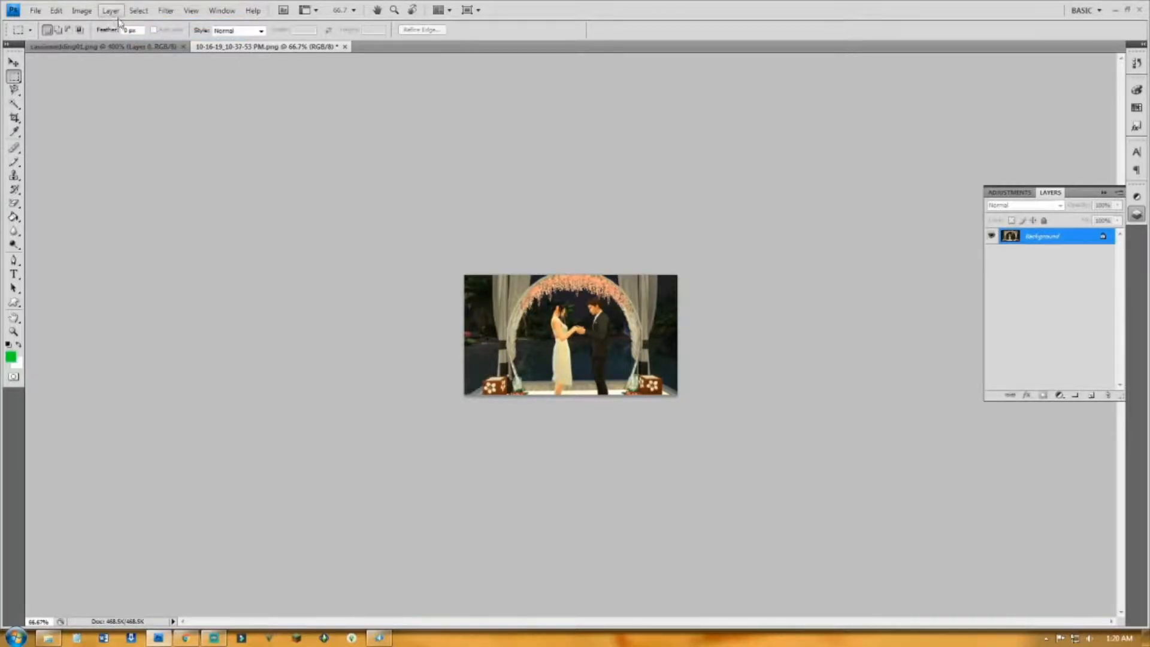
{"action": "left_click", "coordinate": [82, 11]}
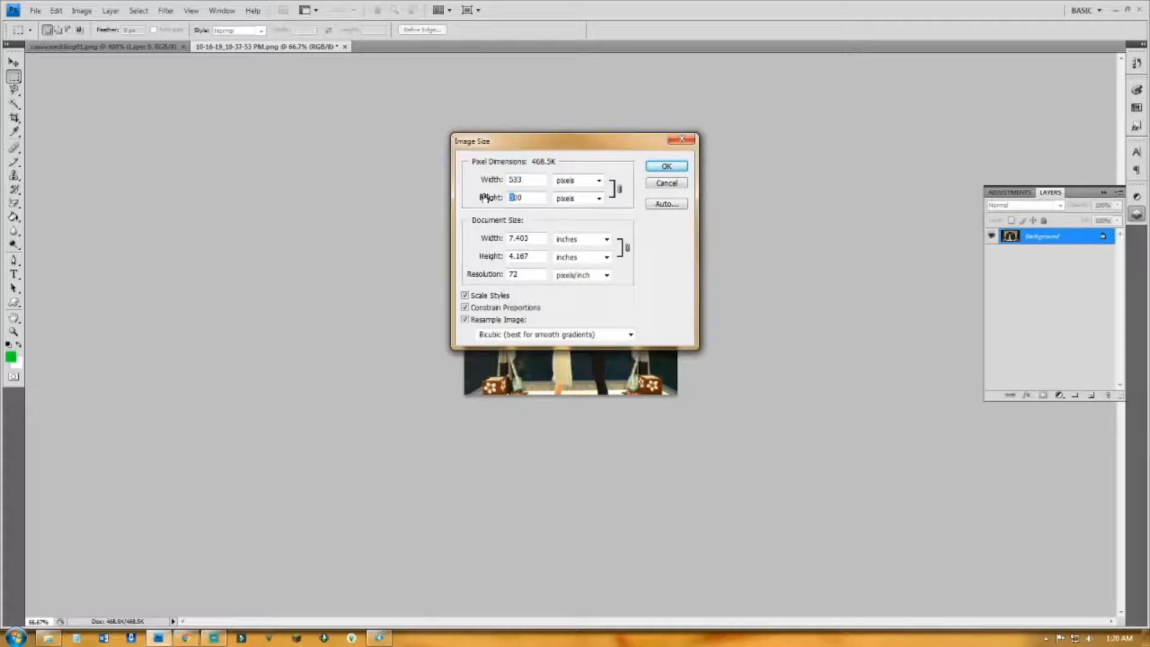
{"action": "type", "text": "200"}
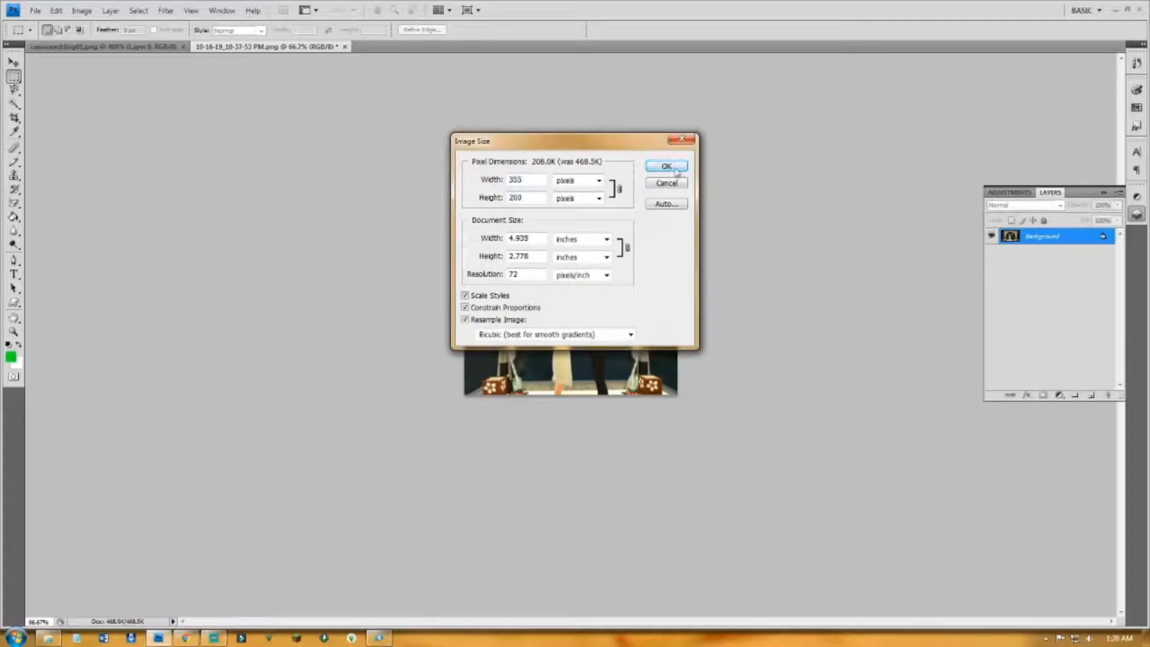
{"action": "left_click", "coordinate": [665, 165]}
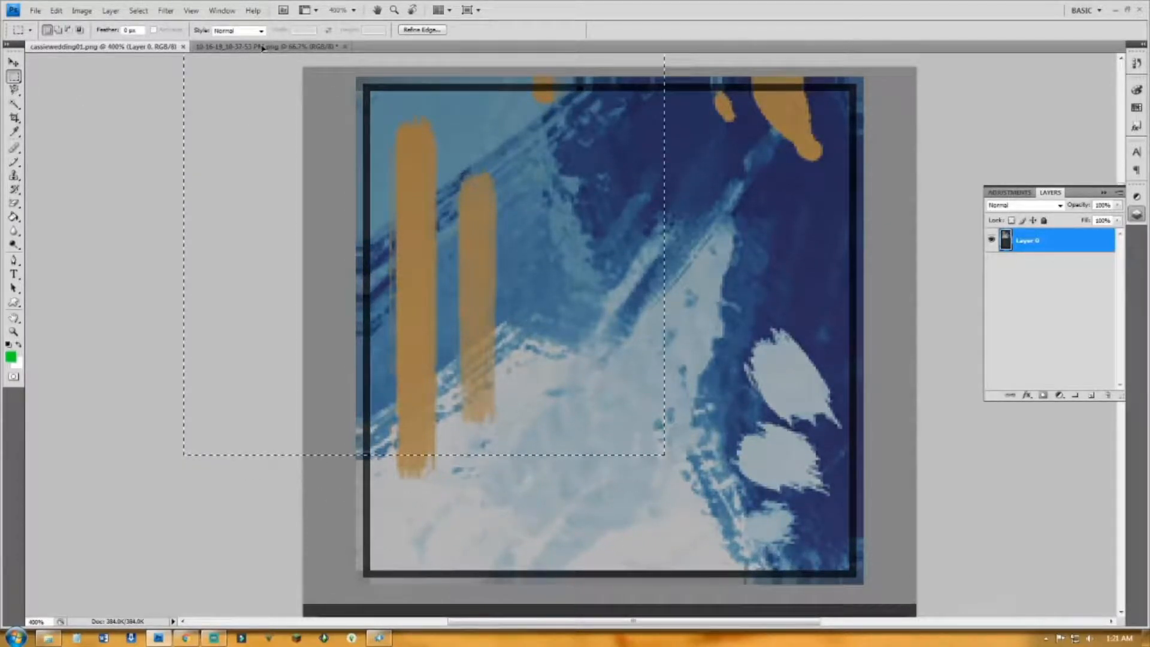
Step: View the screenshot at Actual Pixels and marquee an off-center slice around the couple
{"action": "left_click", "coordinate": [264, 47]}
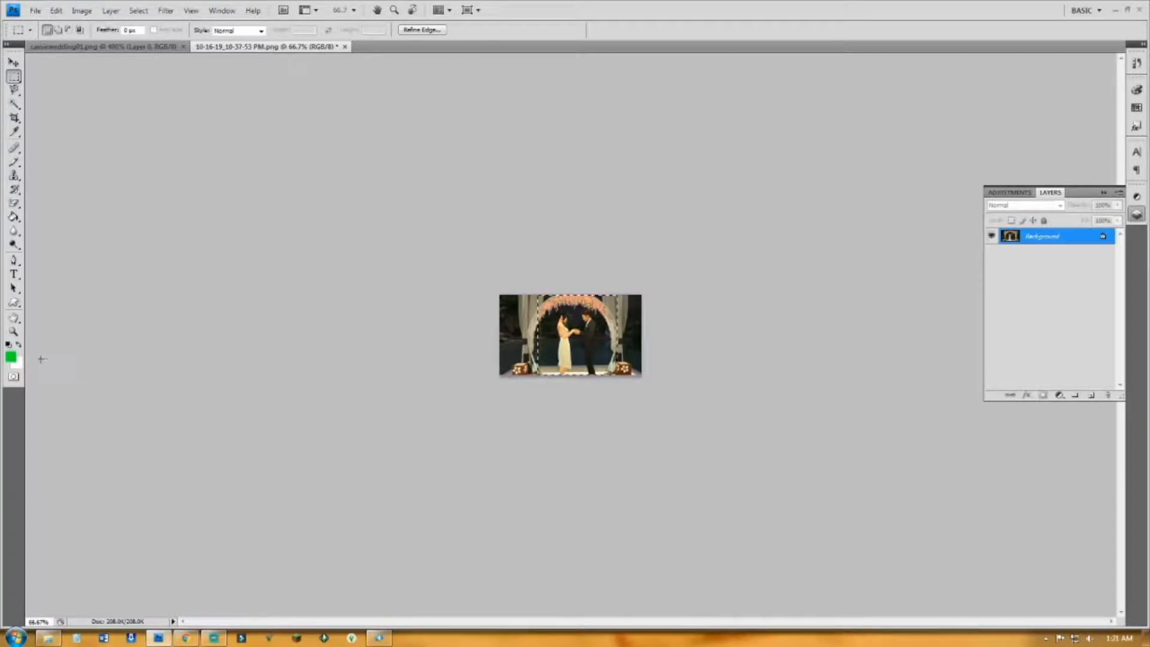
{"action": "right_click", "coordinate": [577, 331]}
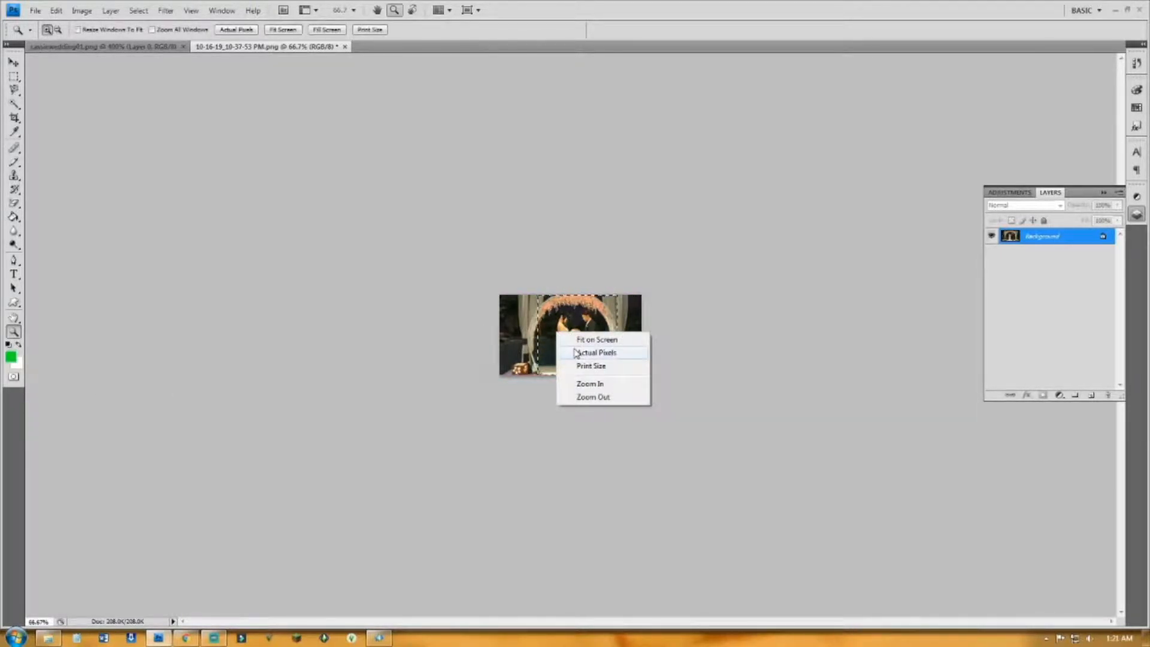
{"action": "left_click", "coordinate": [597, 352]}
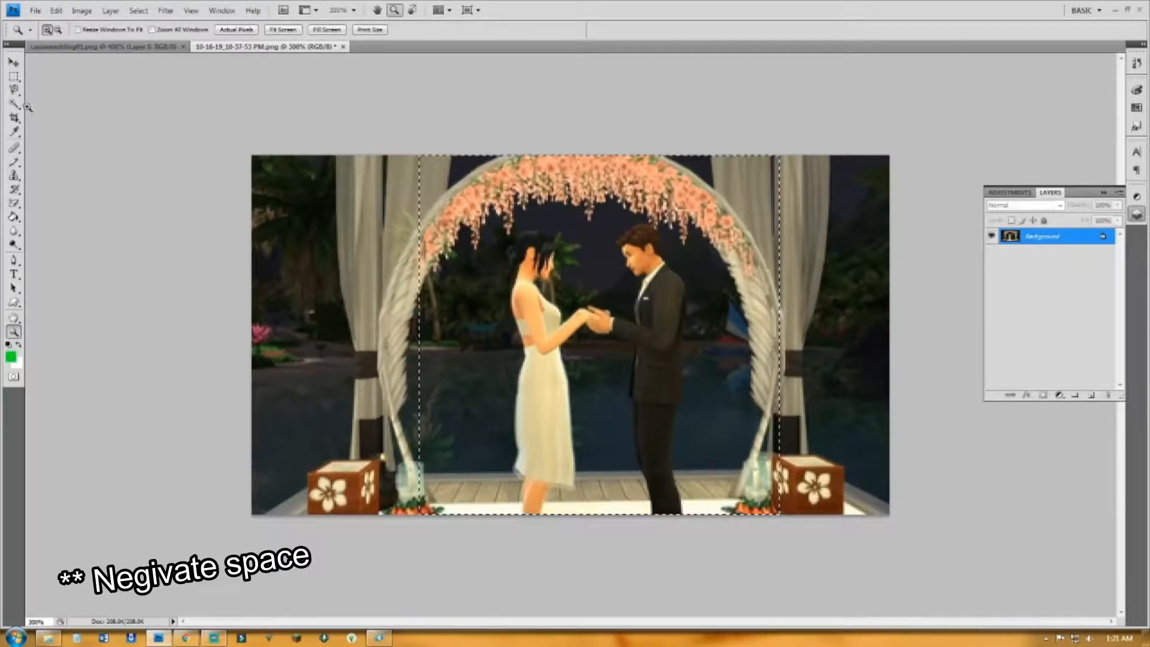
{"action": "left_click", "coordinate": [13, 73]}
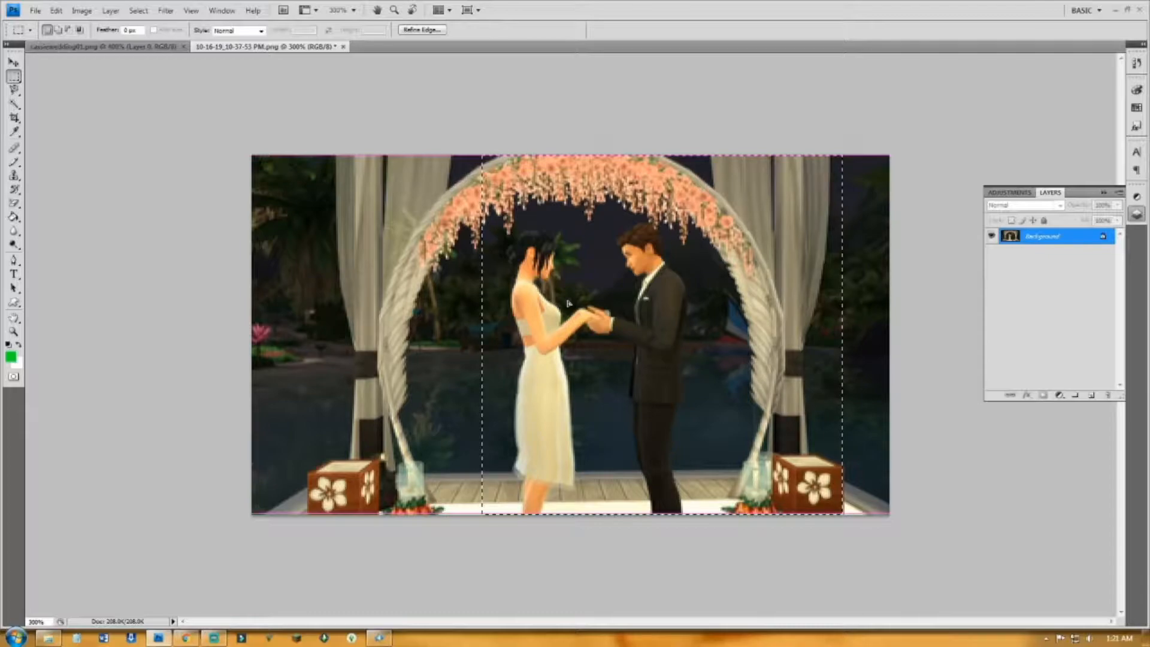
{"action": "left_click", "coordinate": [56, 11]}
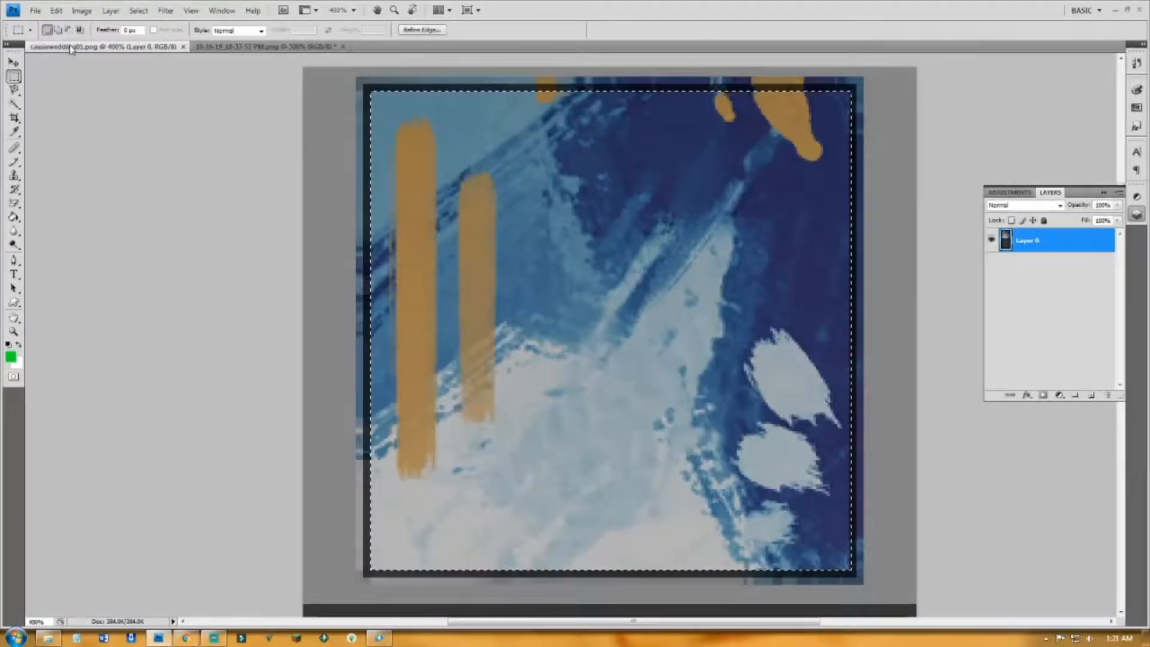
Step: Paste the couple into the painting texture with brightness, curves and exposure layers and start a PSD save
{"action": "left_click", "coordinate": [56, 11]}
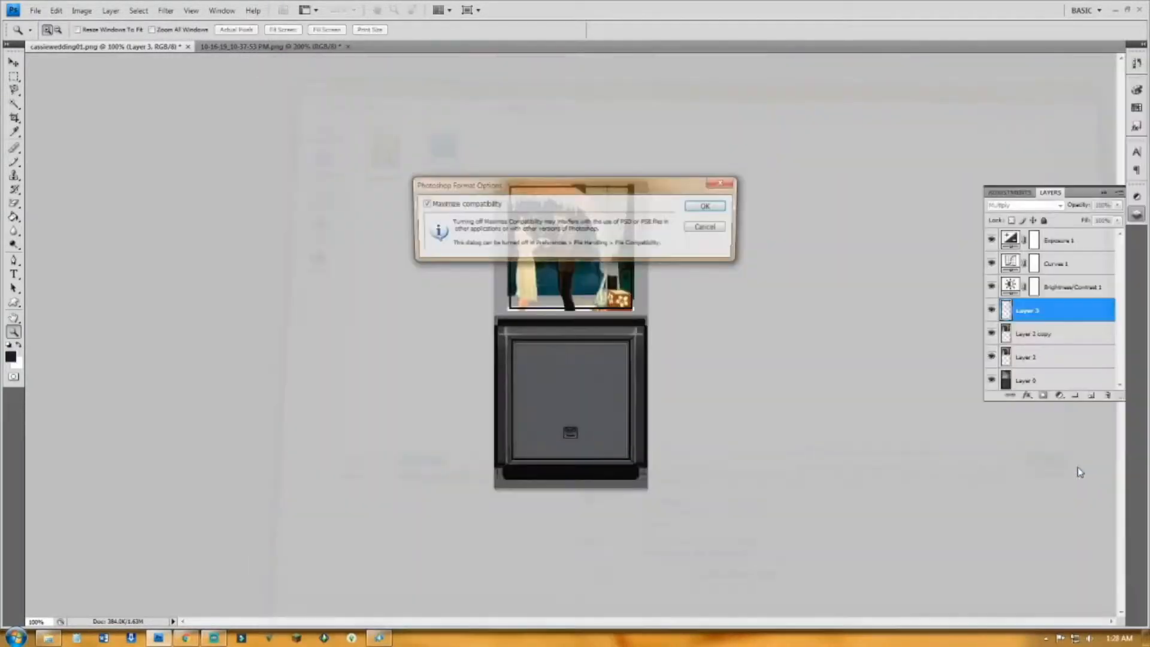
Step: Confirm the PSD compatibility option and bring the painting texture document back into Photoshop
{"action": "left_click", "coordinate": [704, 205]}
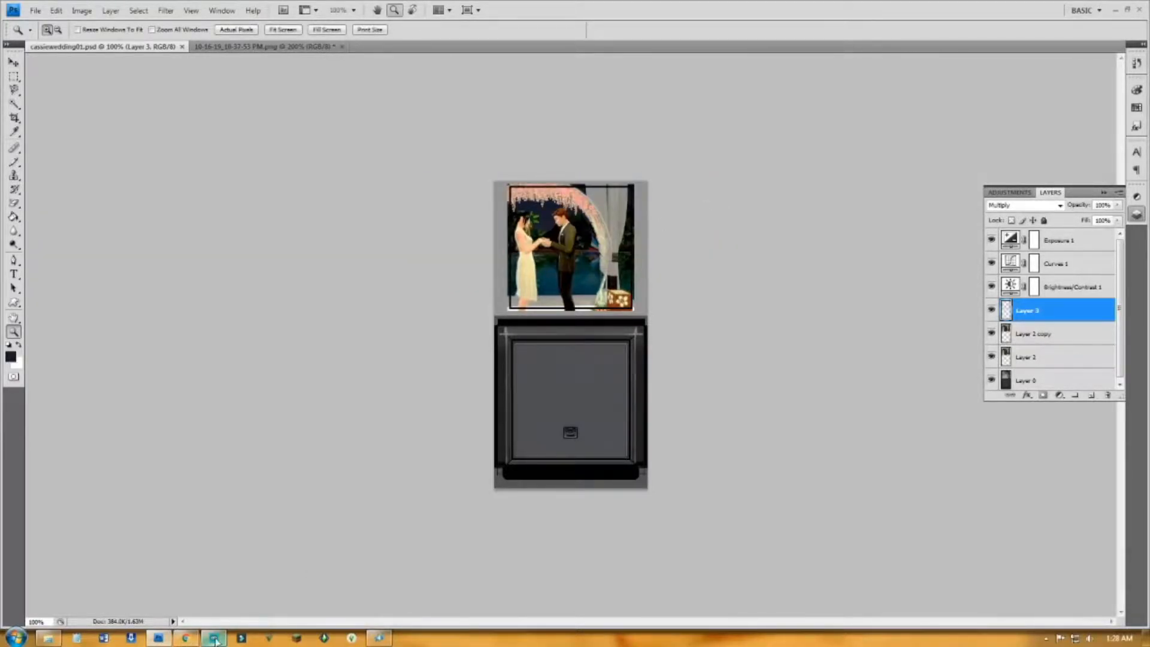
{"action": "left_click", "coordinate": [35, 11]}
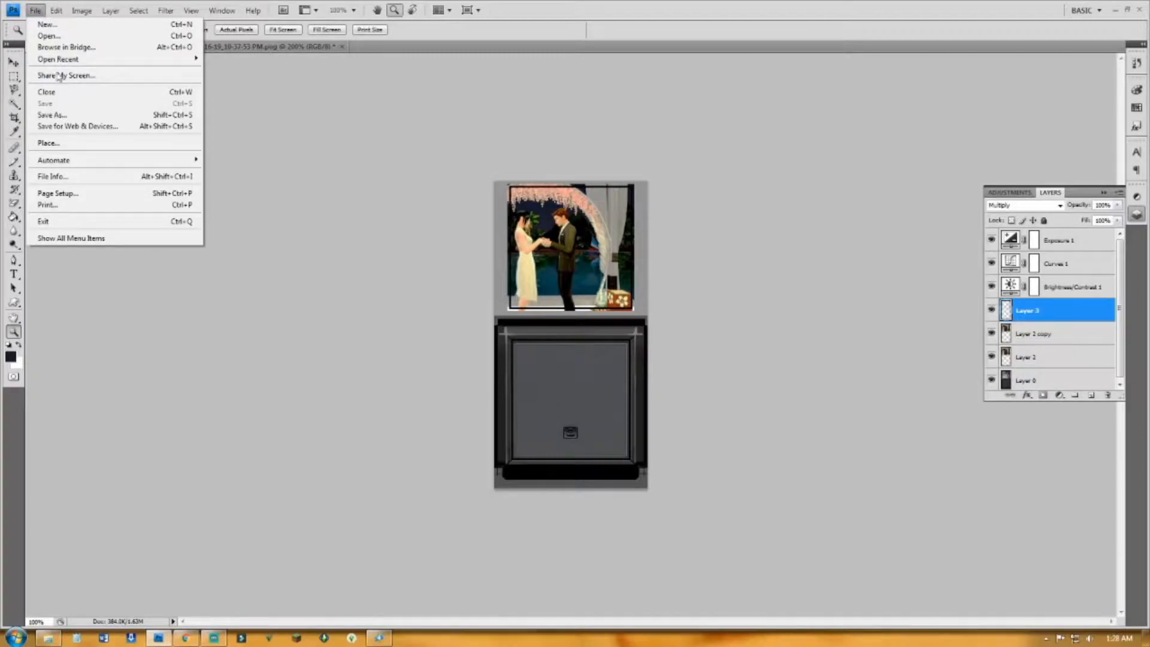
{"action": "left_click", "coordinate": [52, 115]}
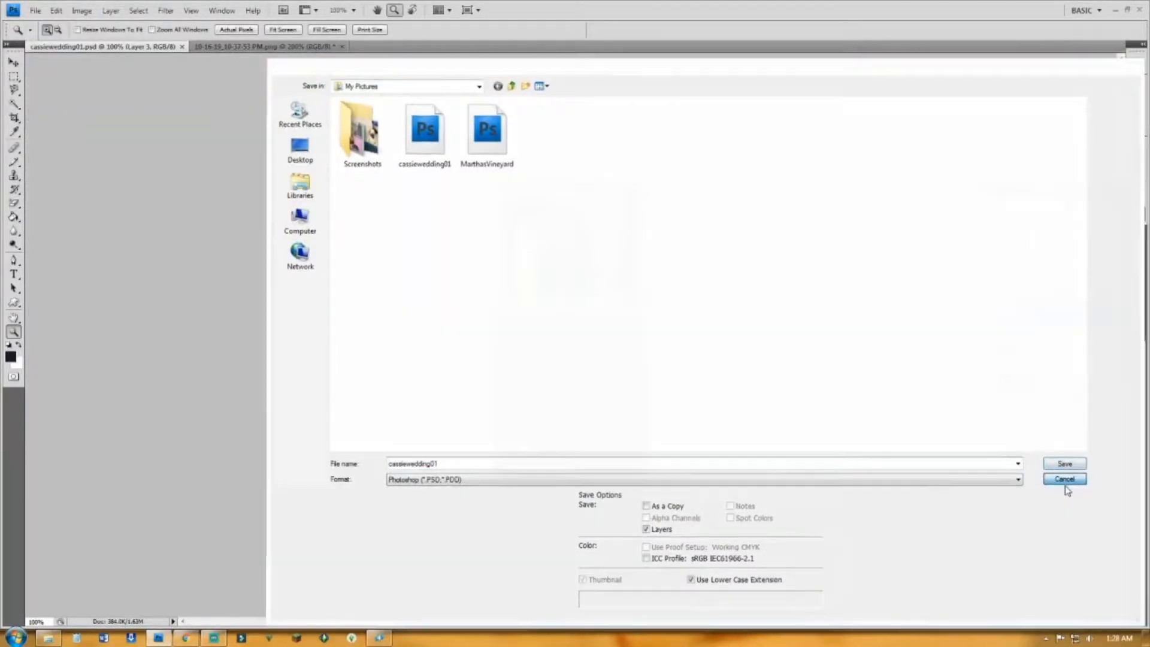
{"action": "left_click", "coordinate": [1064, 479]}
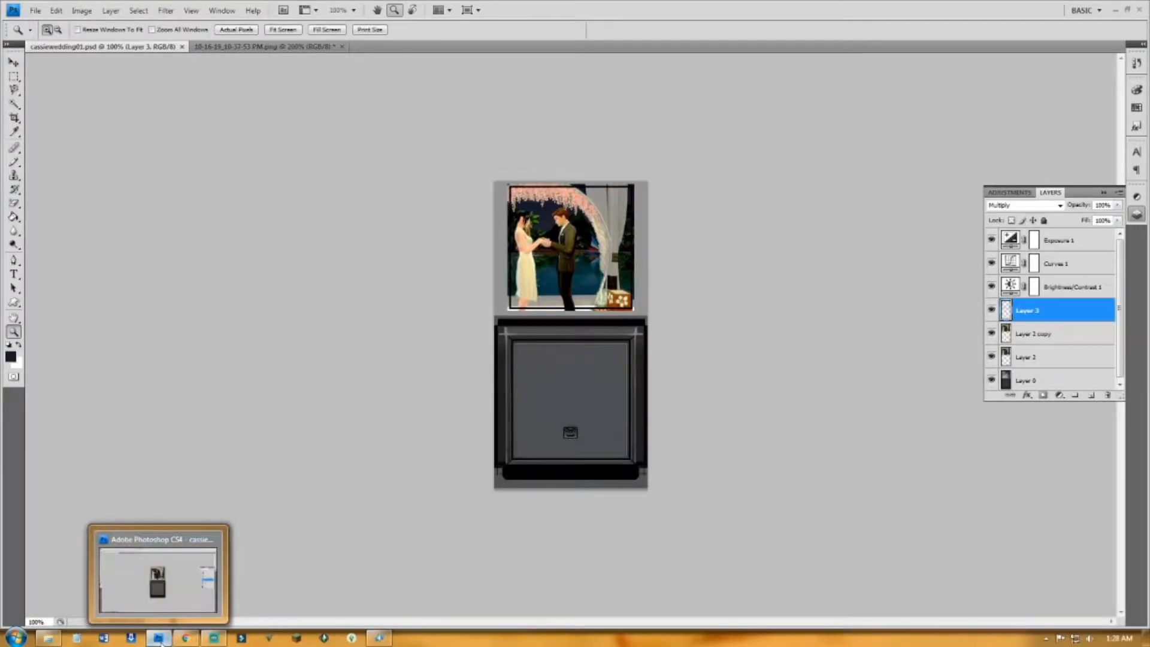
{"action": "left_click", "coordinate": [379, 637]}
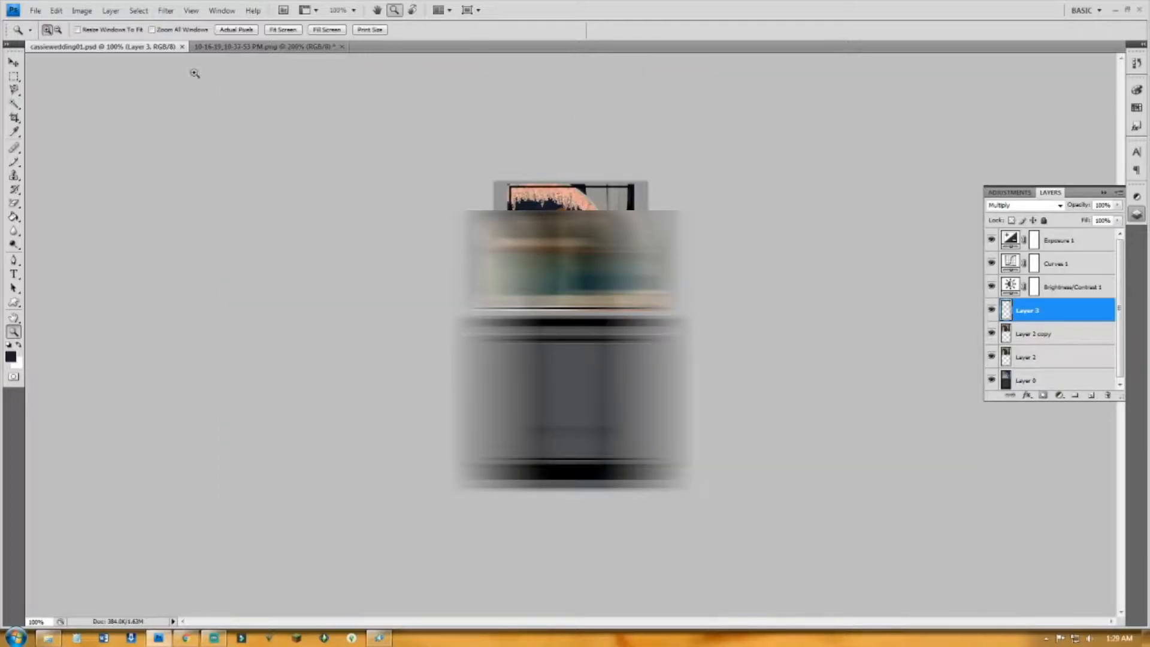
Step: Save a copy of the layered painting texture into My Pictures via Save As
{"action": "left_click", "coordinate": [35, 11]}
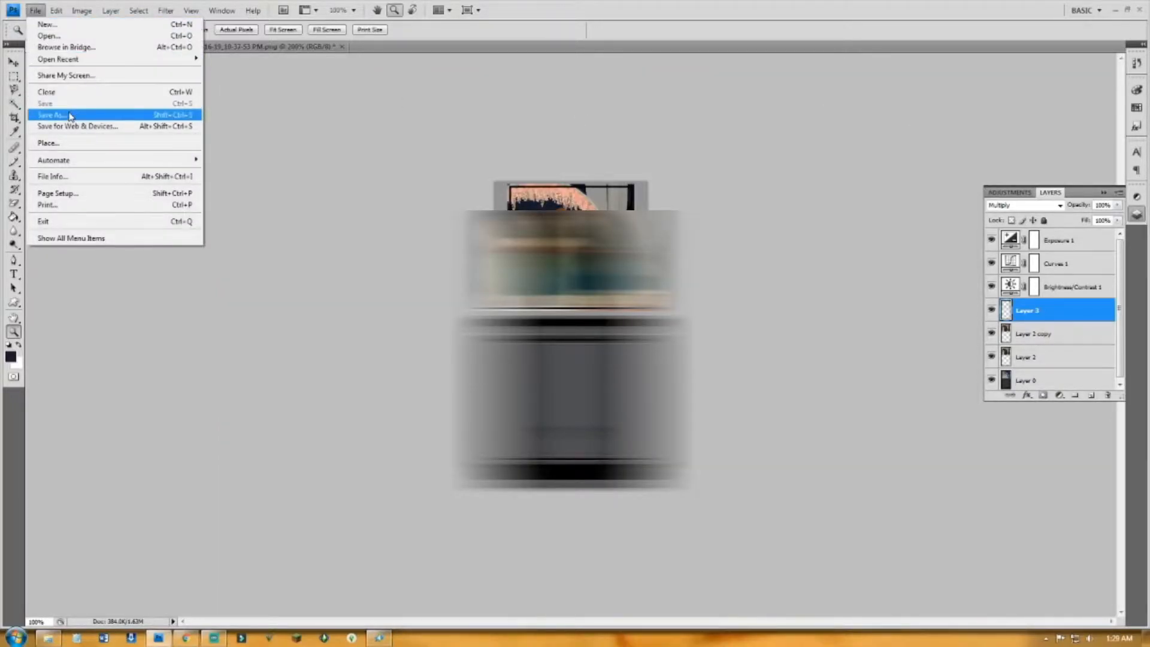
{"action": "left_click", "coordinate": [51, 115]}
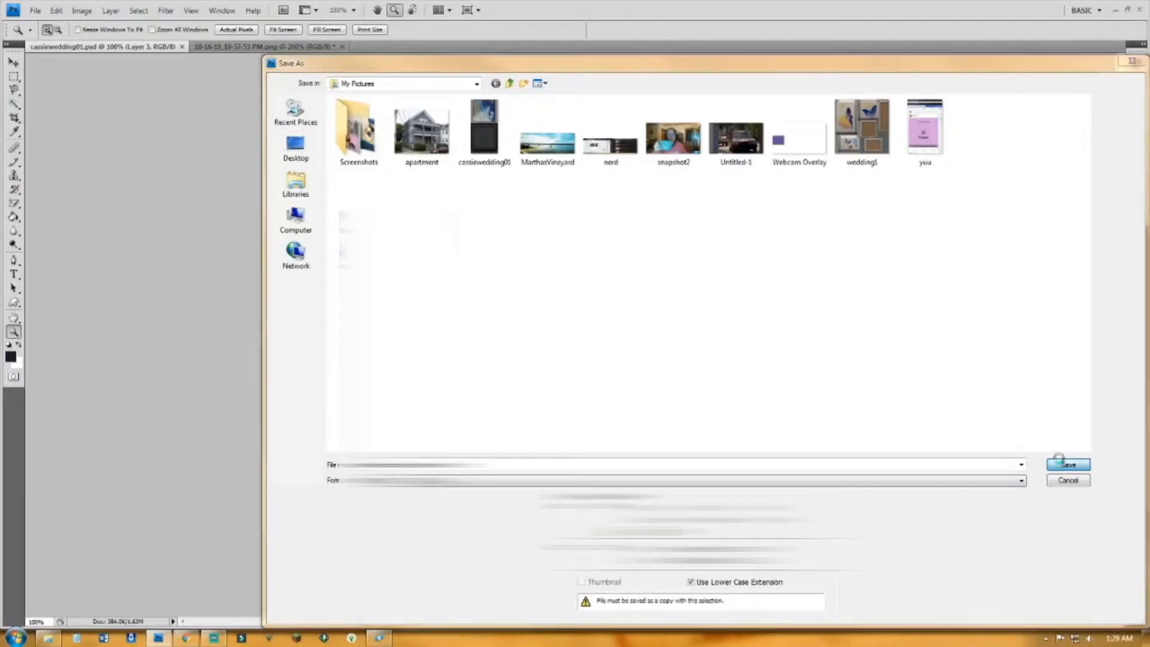
{"action": "left_click", "coordinate": [1067, 479]}
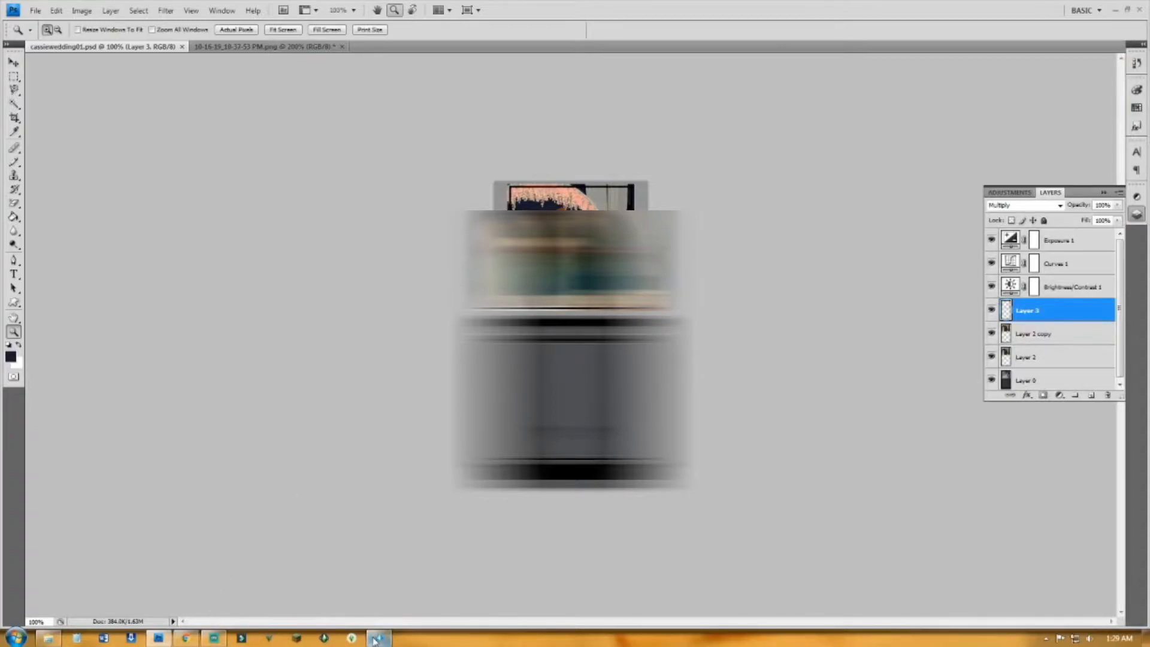
Step: Bring Sims 4 Studio to the front to inspect the wedding texture on the painting preview
{"action": "left_click", "coordinate": [378, 637]}
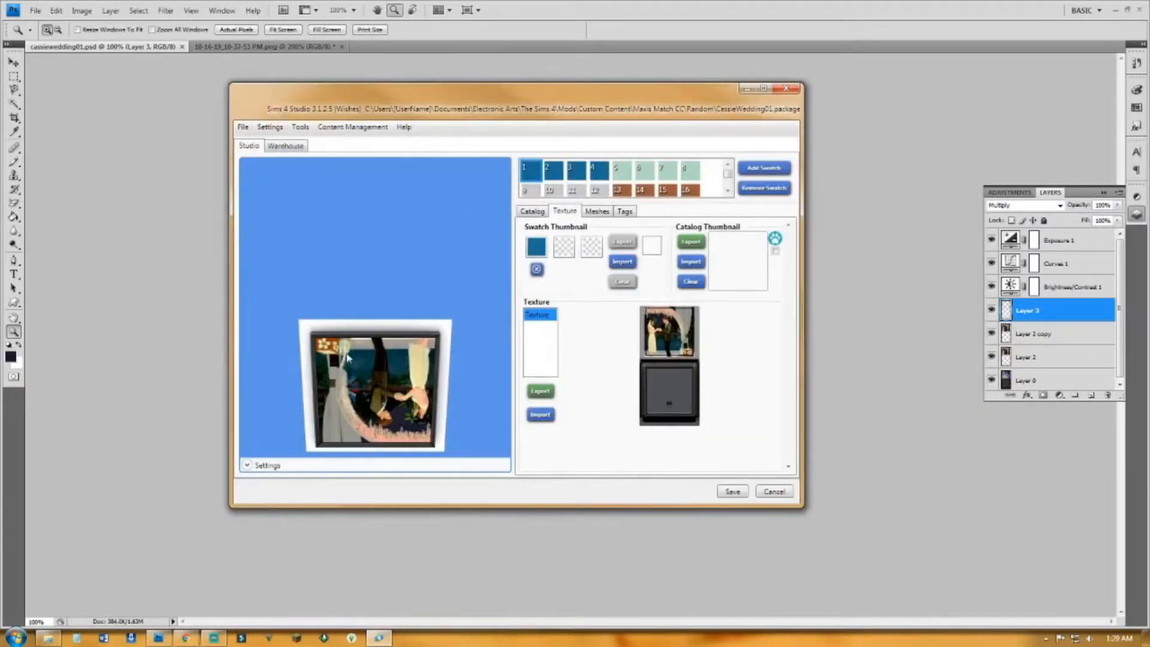
{"action": "mouse_move", "coordinate": [407, 447]}
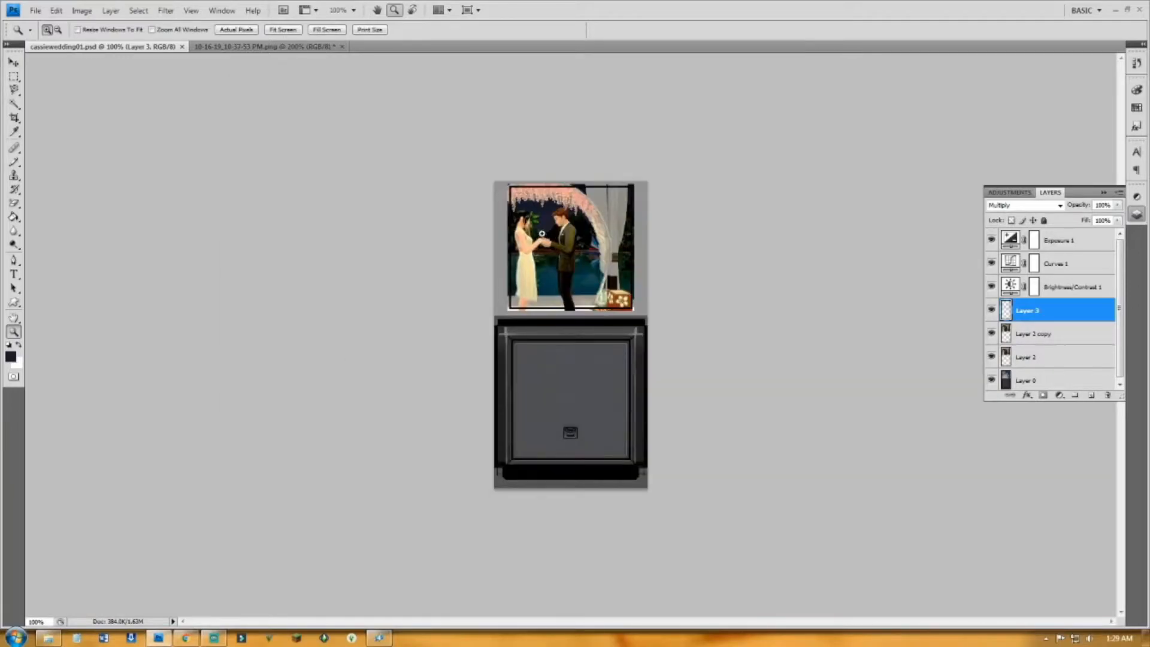
{"action": "mouse_move", "coordinate": [239, 285]}
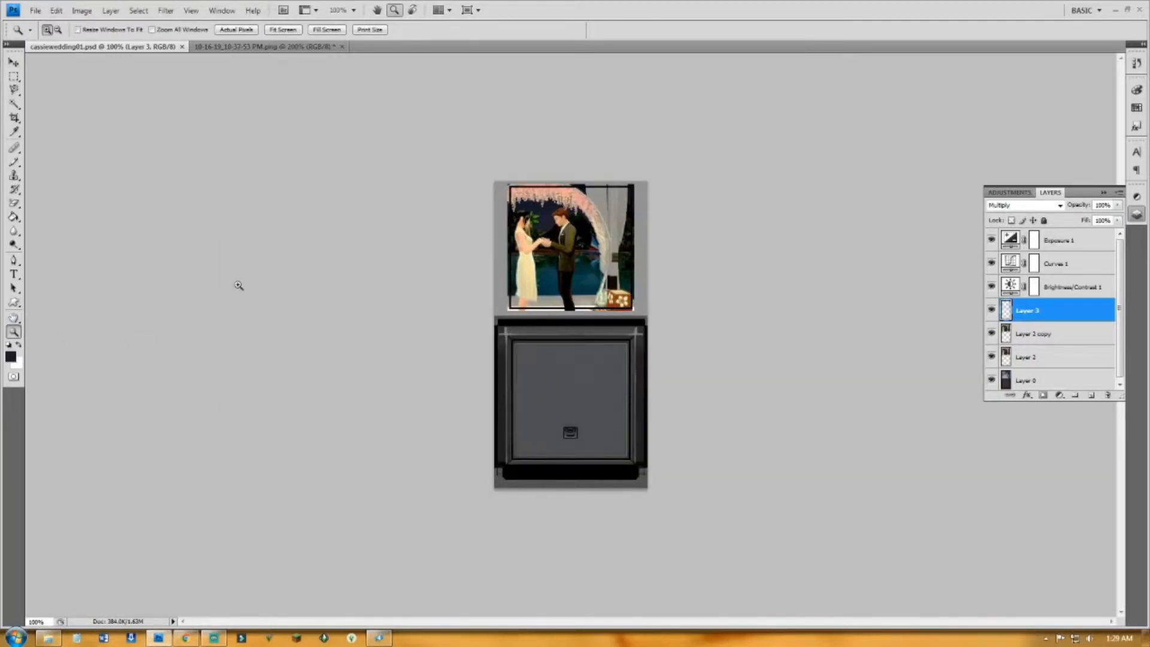
{"action": "mouse_move", "coordinate": [796, 261]}
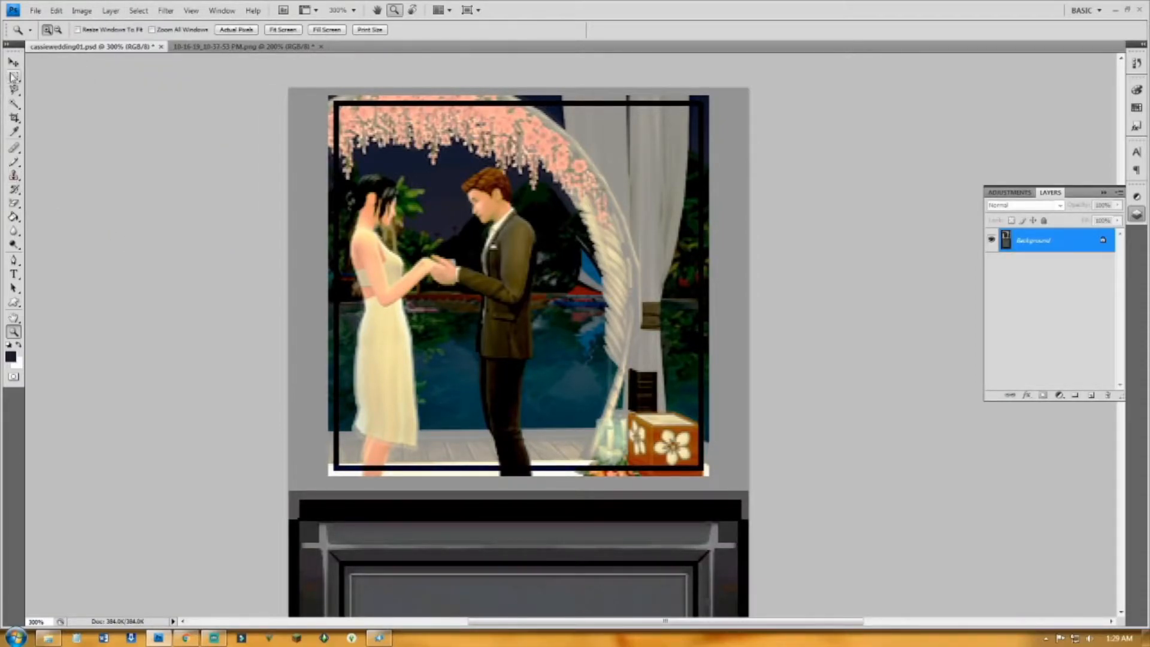
Step: Pick the Marquee tool to select the wedding picture area for flipping
{"action": "left_click", "coordinate": [13, 75]}
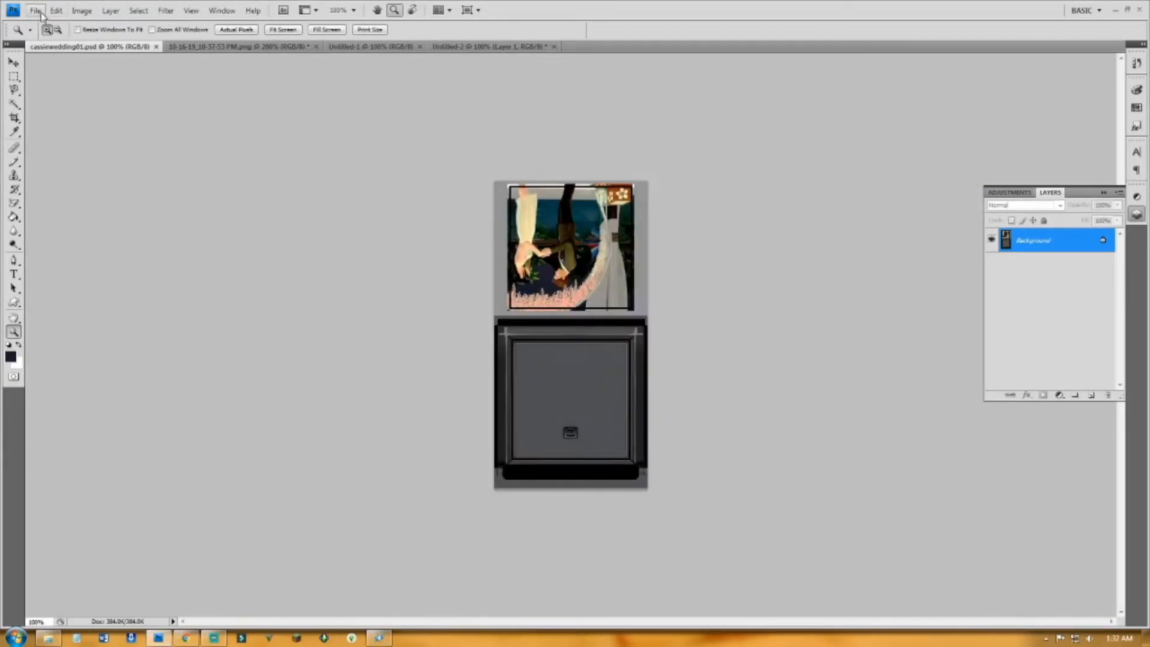
Step: Save the flipped texture via Save As in PNG format with Interlace set to None
{"action": "left_click", "coordinate": [35, 11]}
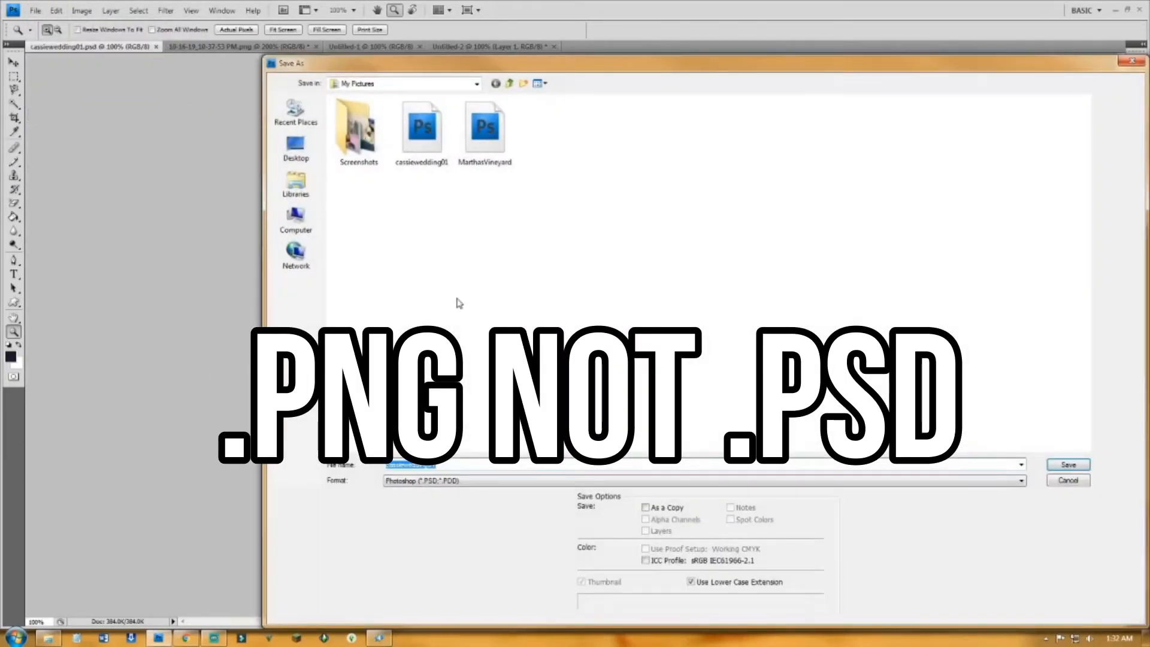
{"action": "left_click", "coordinate": [1021, 481]}
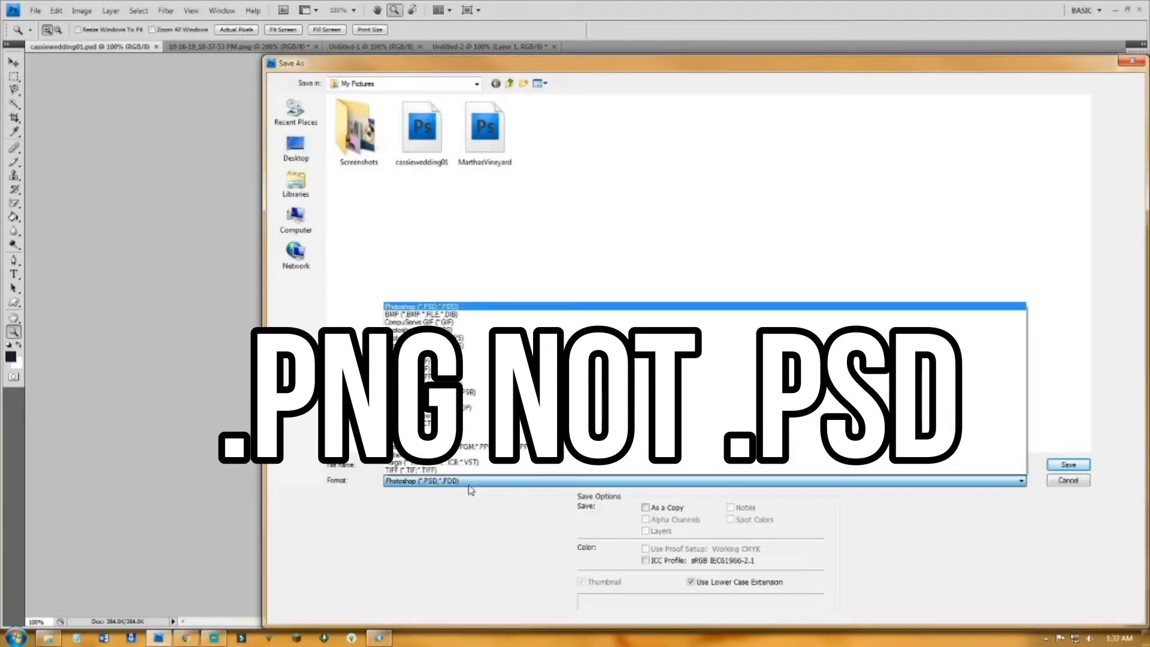
{"action": "left_click", "coordinate": [1068, 465]}
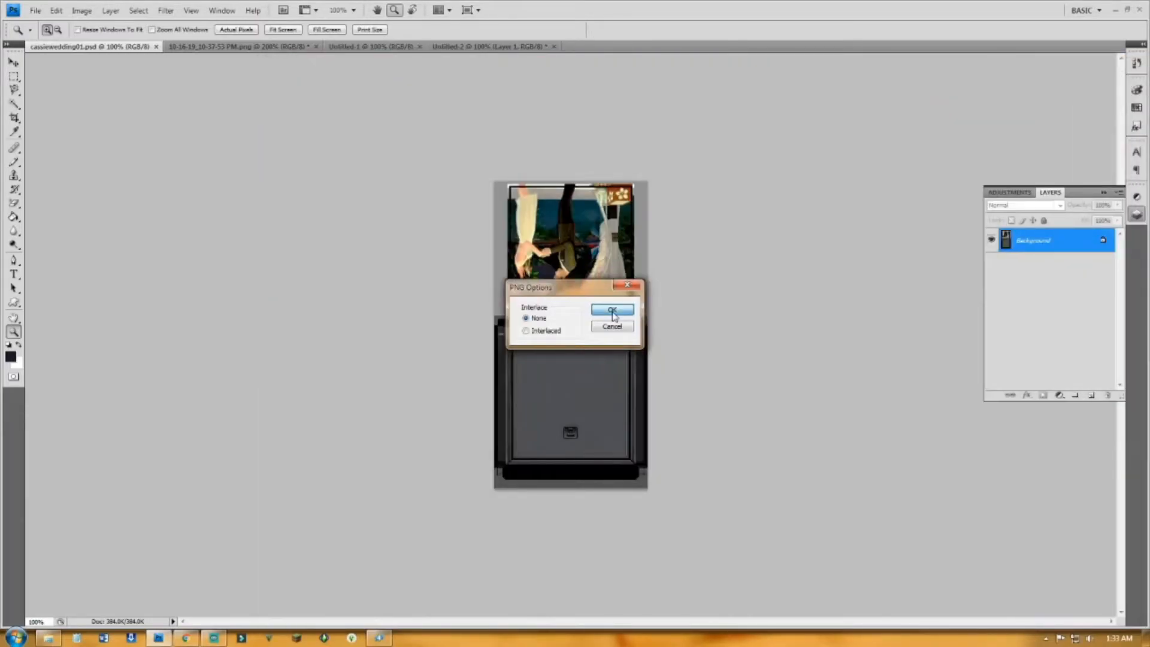
{"action": "left_click", "coordinate": [613, 310]}
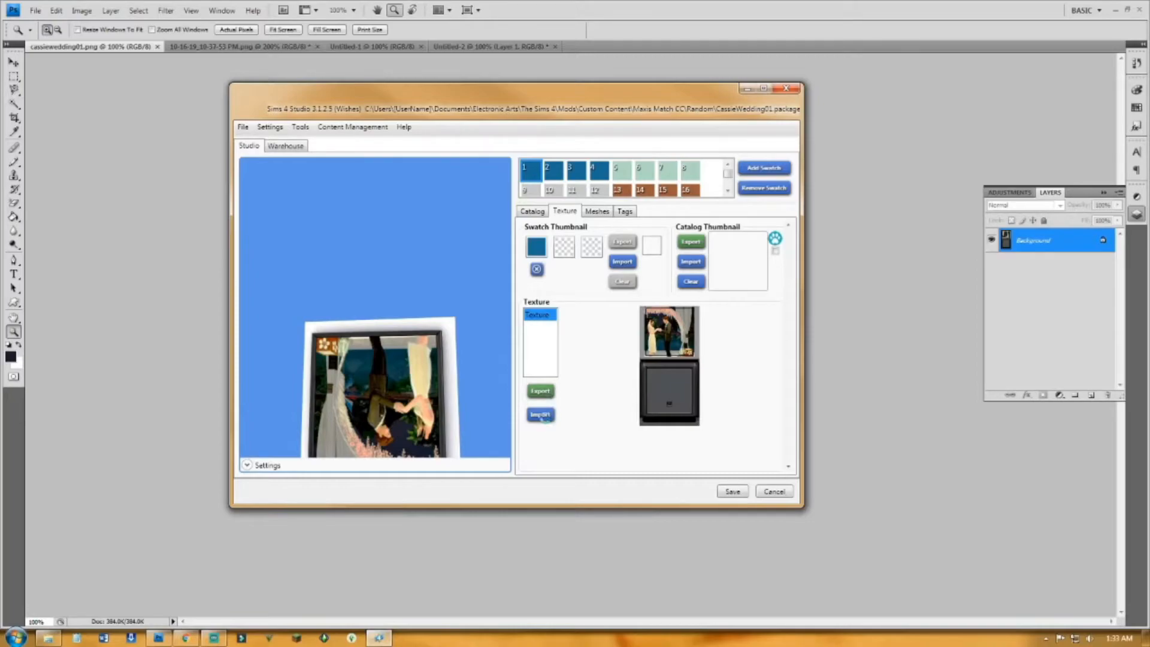
Step: Import the flipped PNG as the painting texture and save the package, confirming the saved message
{"action": "left_click", "coordinate": [540, 415]}
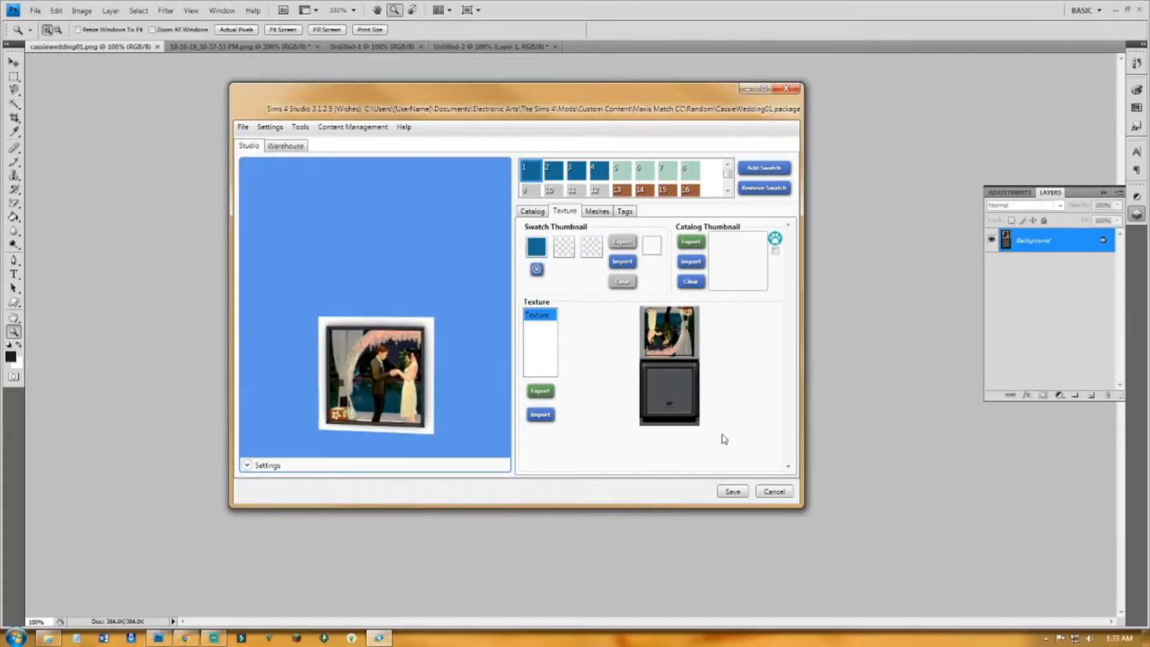
{"action": "left_click", "coordinate": [731, 491]}
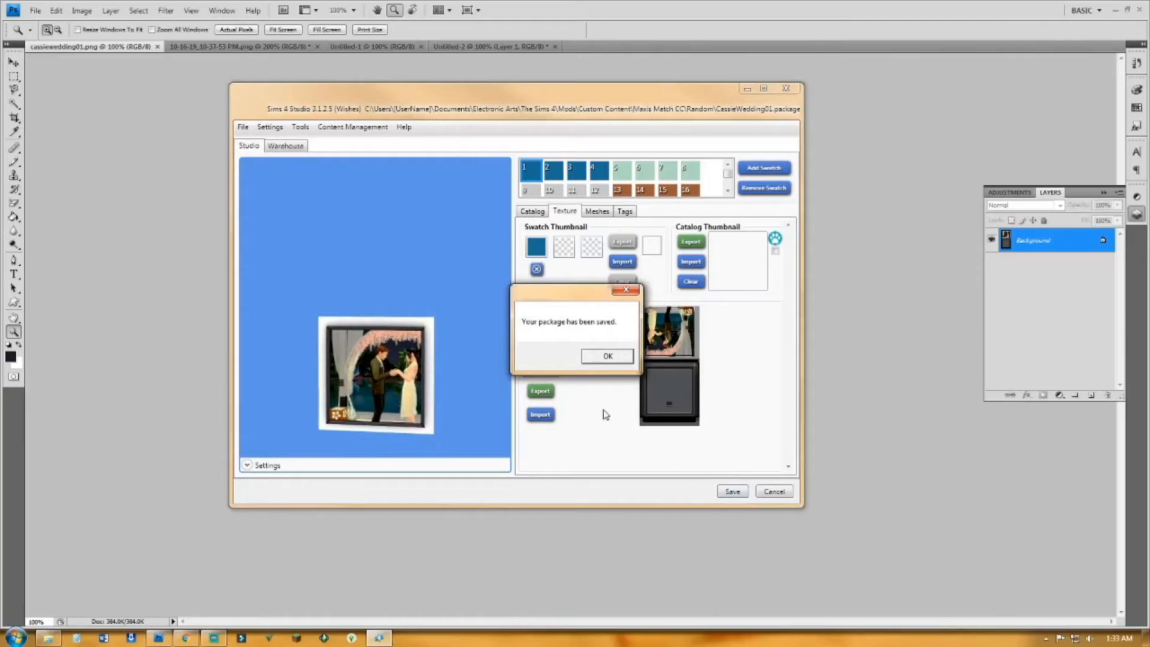
{"action": "left_click", "coordinate": [608, 355]}
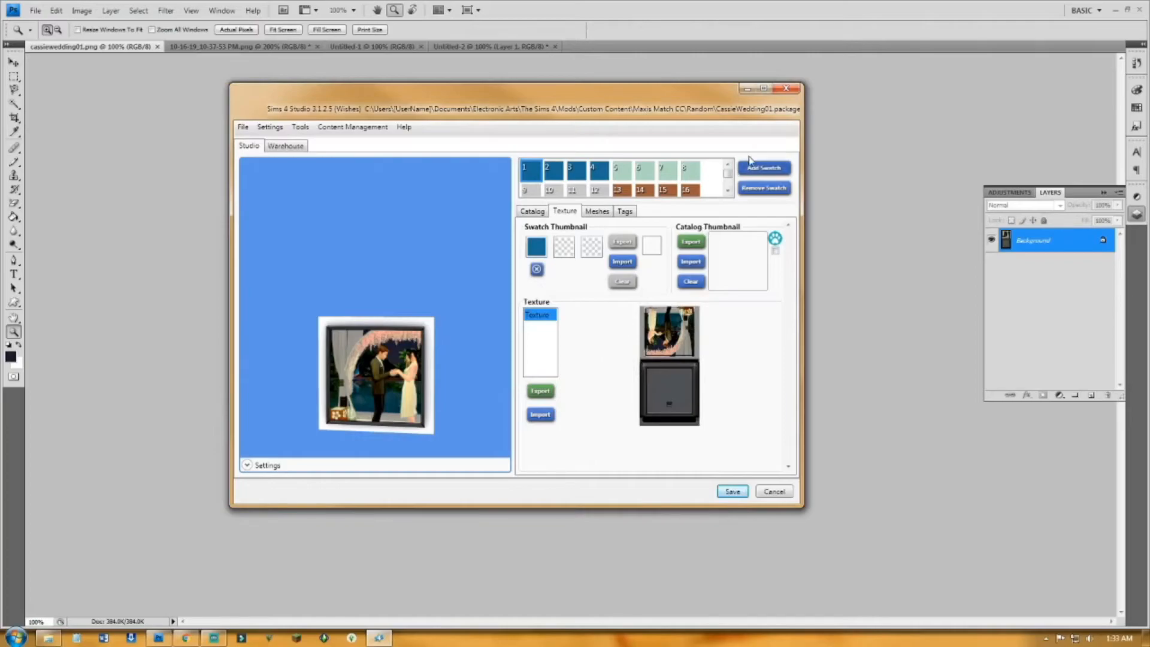
{"action": "mouse_move", "coordinate": [455, 359]}
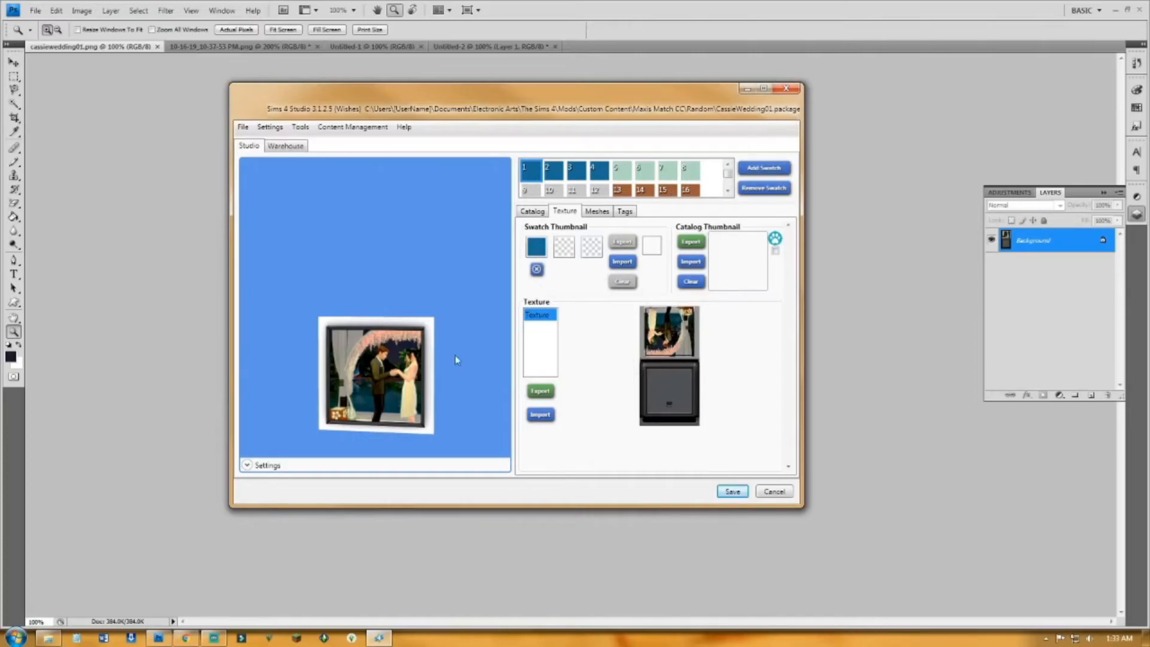
{"action": "mouse_move", "coordinate": [360, 398]}
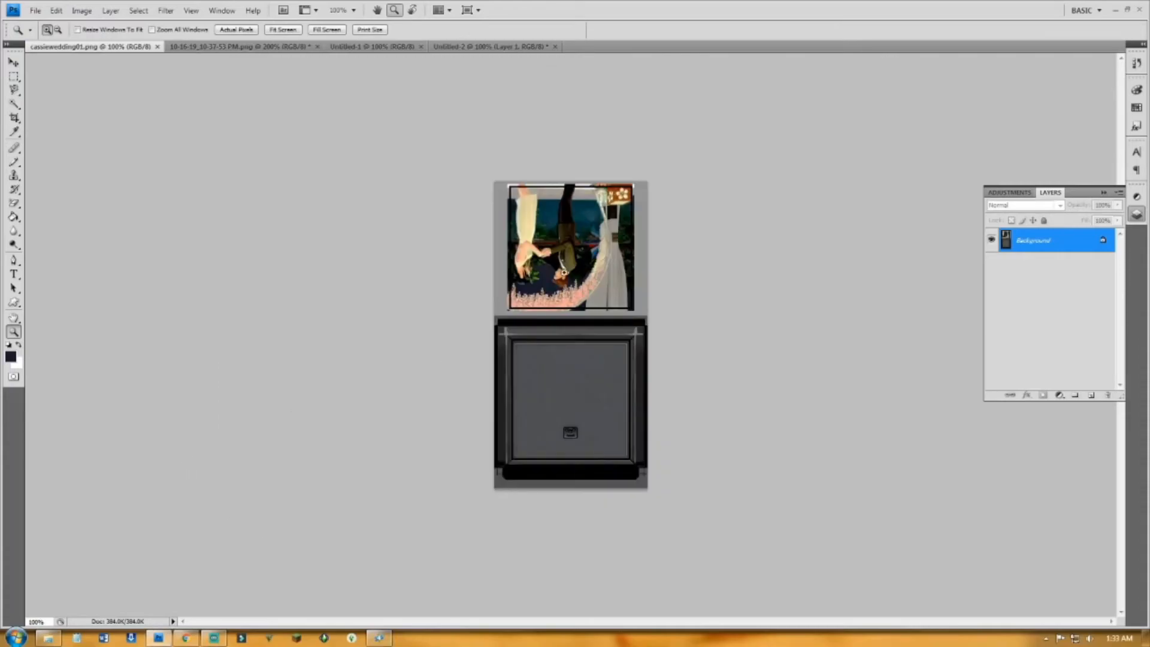
{"action": "mouse_move", "coordinate": [414, 56]}
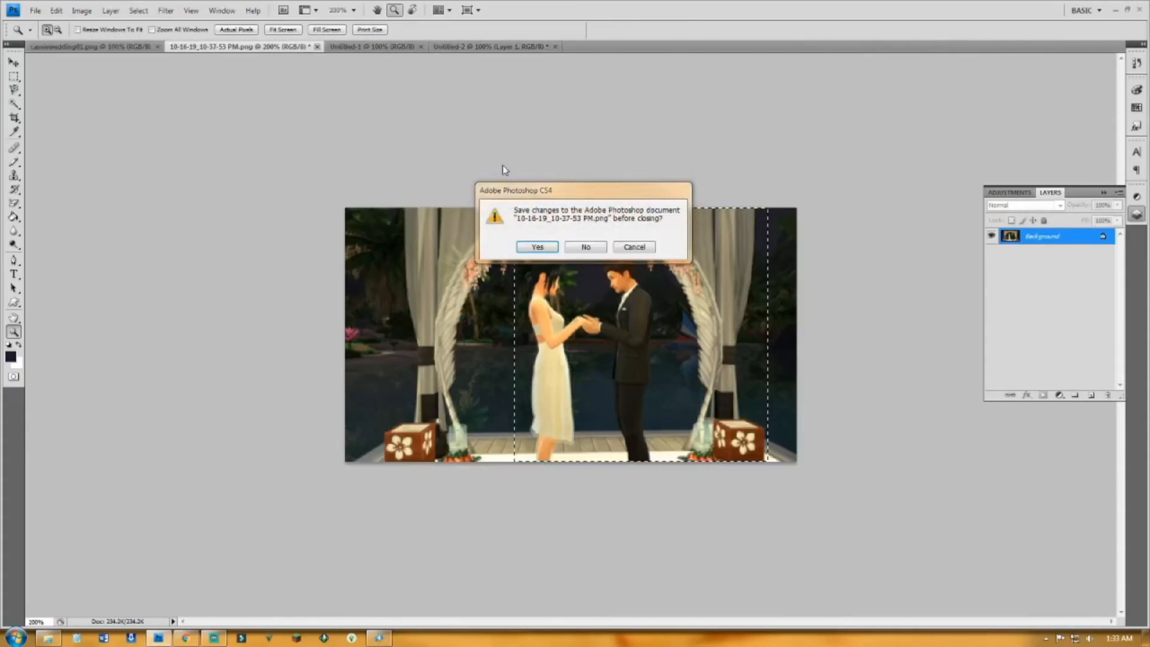
Step: Close the screenshot, PNG texture and two untitled documents, answering No to the save prompts
{"action": "left_click", "coordinate": [586, 247]}
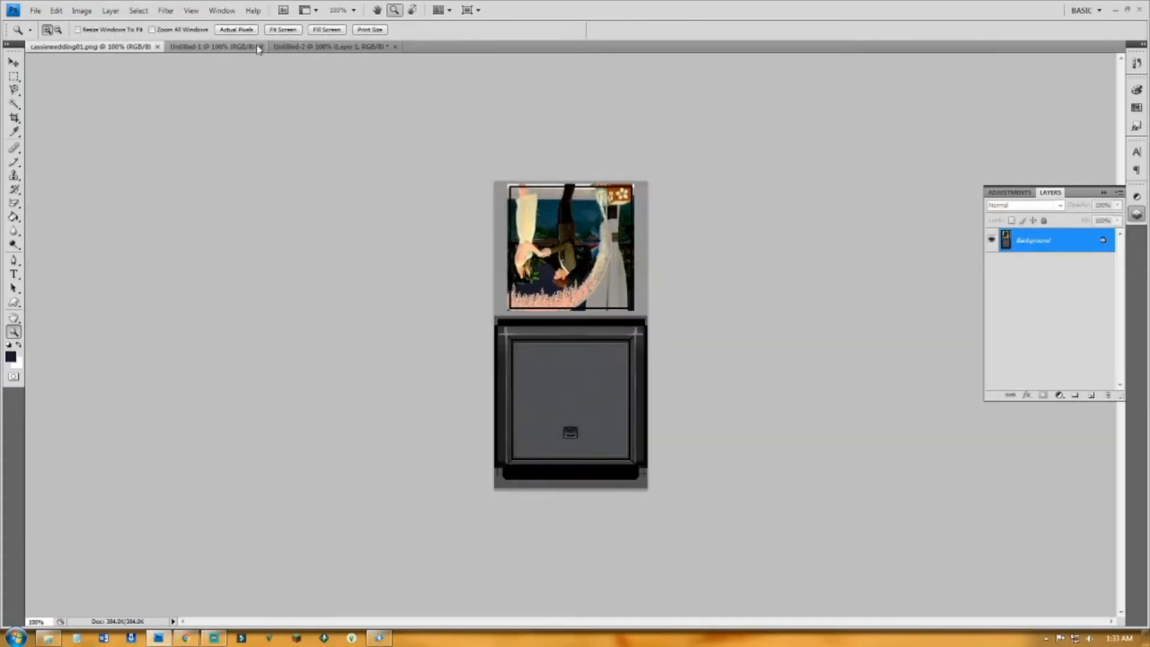
{"action": "left_click", "coordinate": [259, 46]}
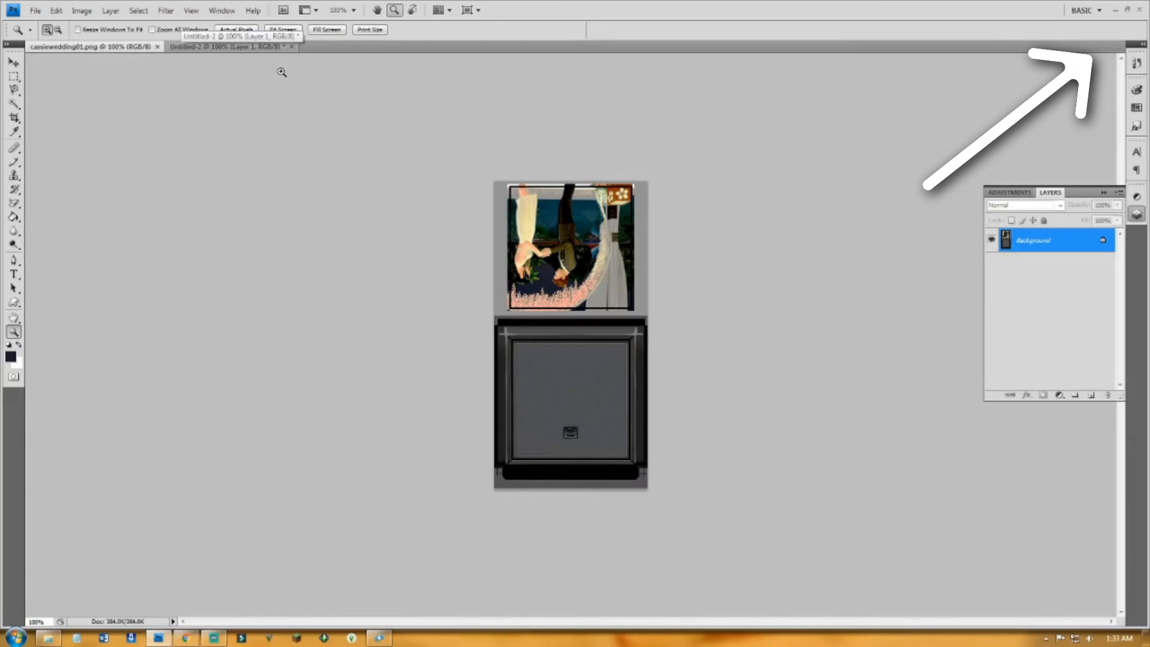
{"action": "left_click", "coordinate": [158, 46]}
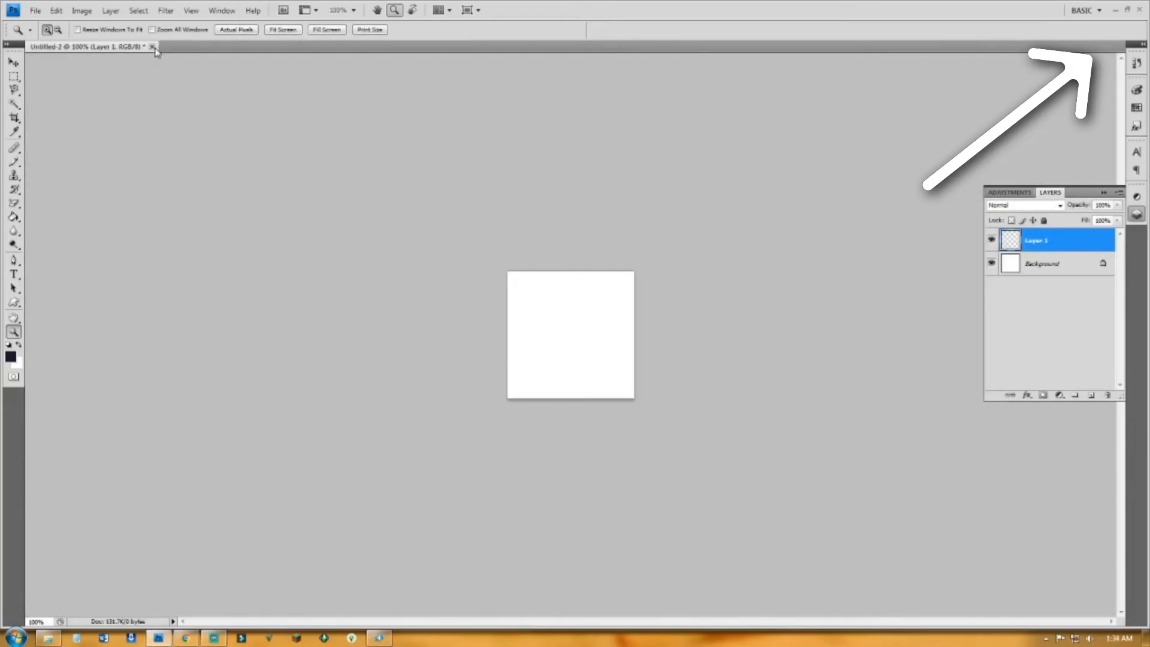
{"action": "left_click", "coordinate": [153, 47]}
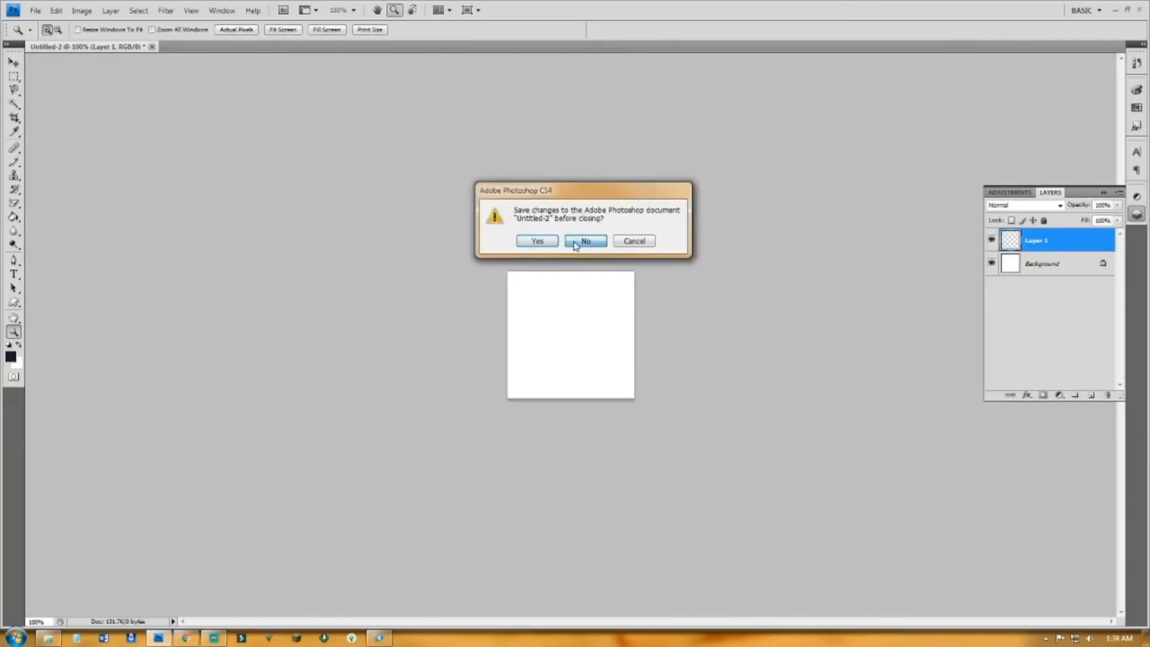
{"action": "left_click", "coordinate": [586, 241]}
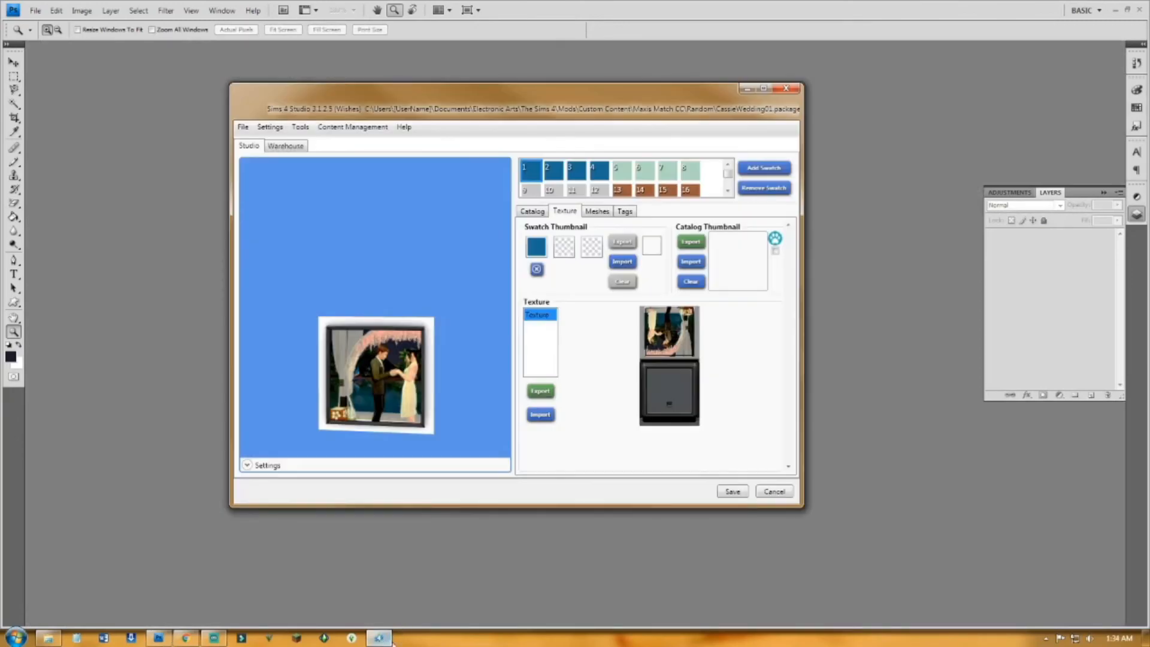
{"action": "mouse_move", "coordinate": [429, 176]}
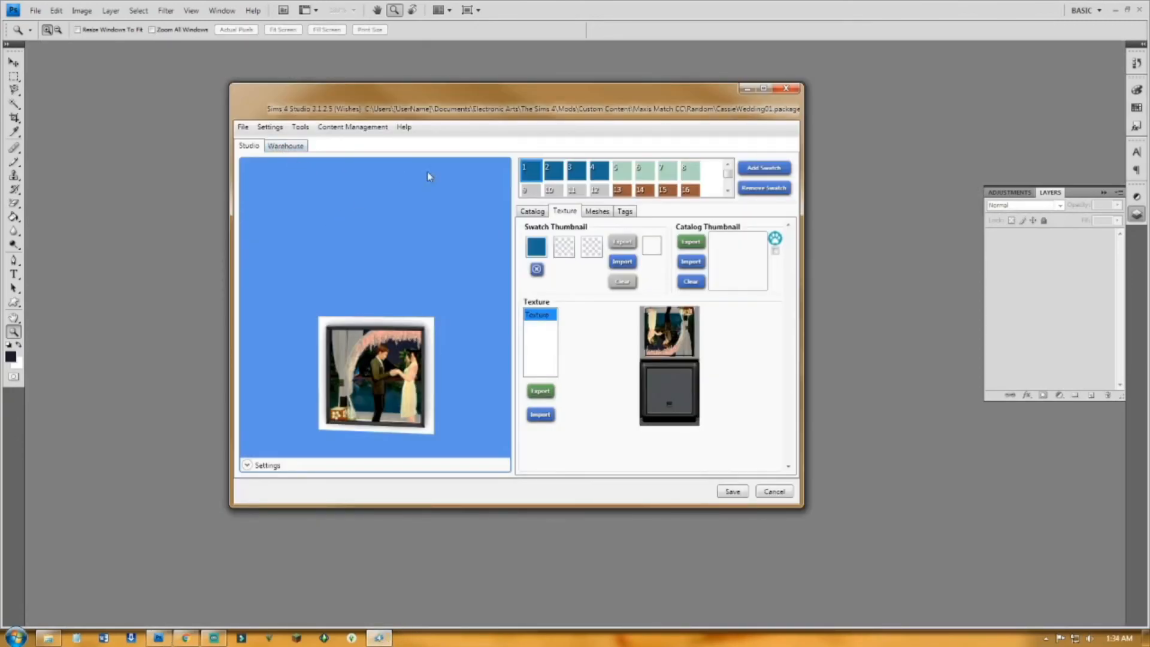